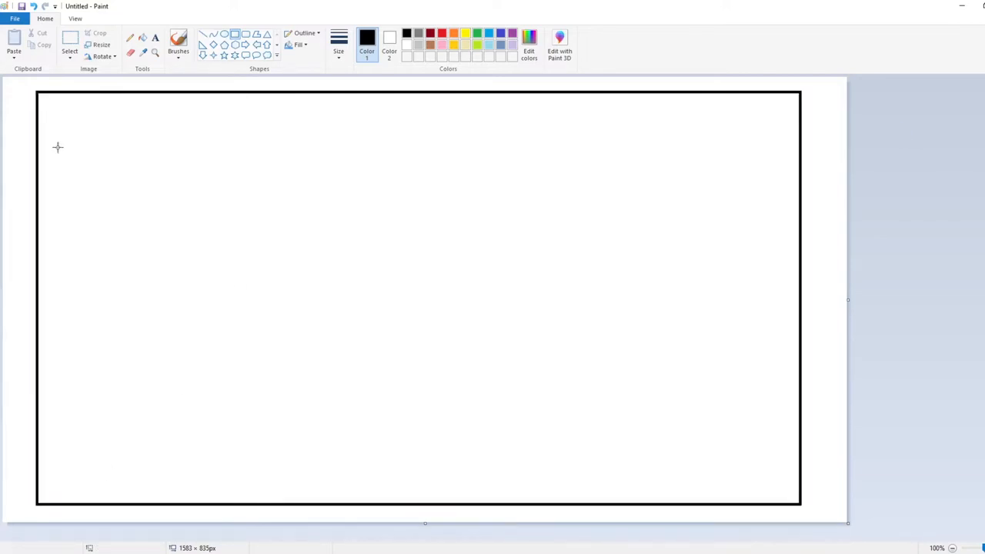
{"action": "mouse_move", "coordinate": [377, 98]}
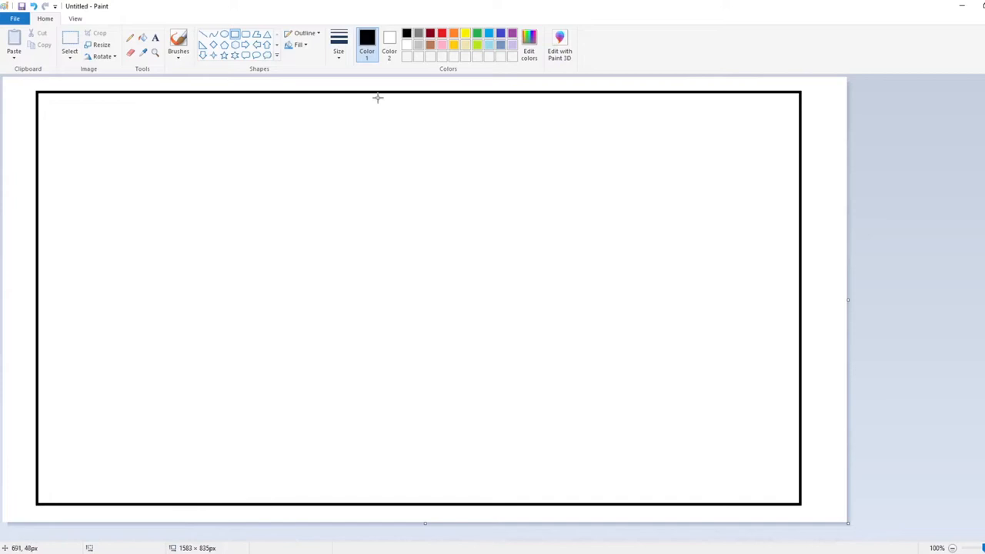
{"action": "mouse_move", "coordinate": [576, 151]}
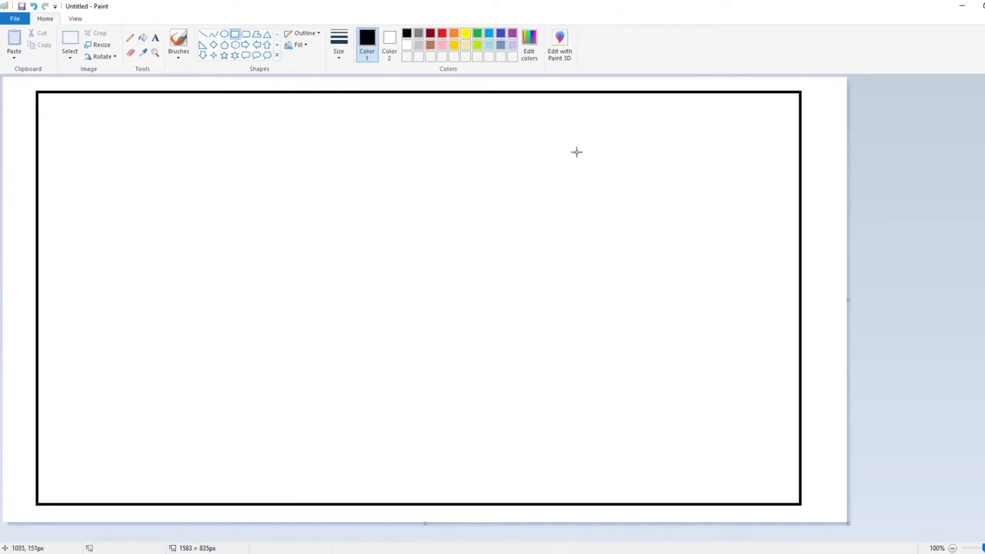
{"action": "mouse_move", "coordinate": [37, 98]}
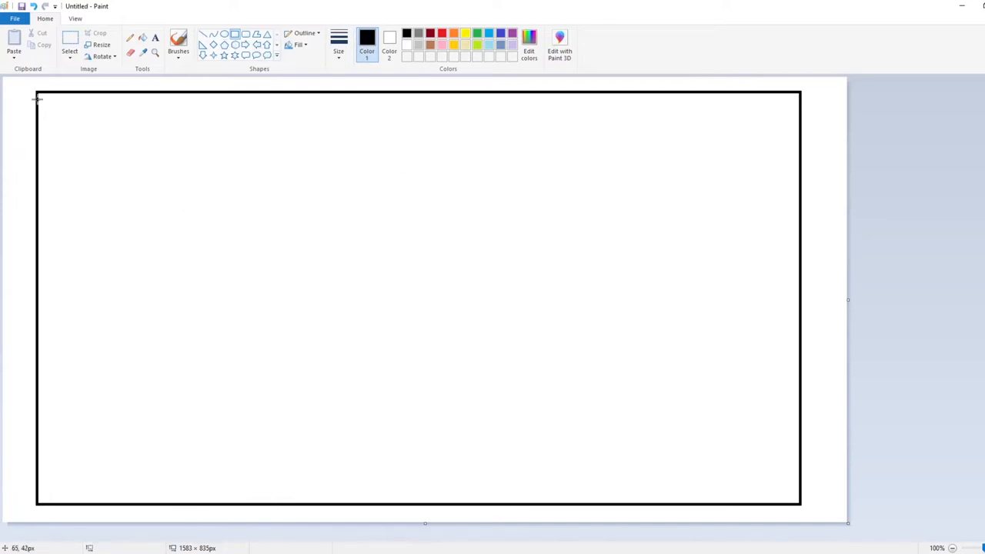
{"action": "mouse_move", "coordinate": [29, 86]}
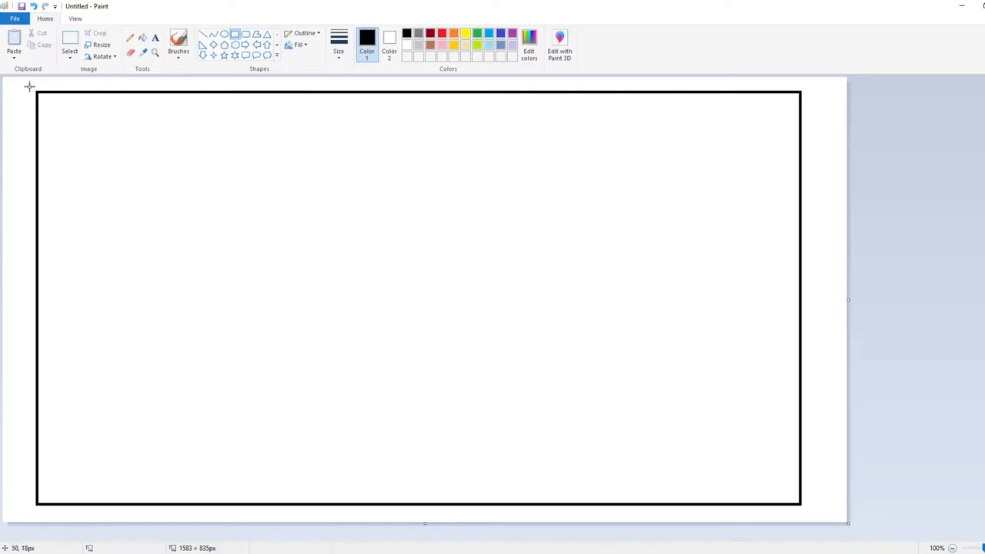
{"action": "mouse_move", "coordinate": [173, 103]}
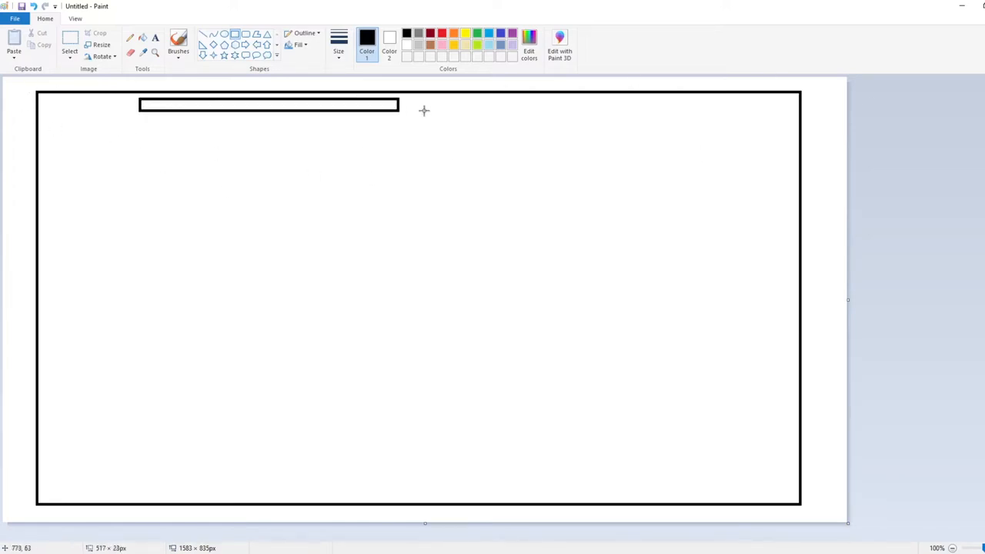
Stretch the thin screen rectangle across most of the room's top wall
{"action": "left_click_drag", "start_coordinate": [399, 106], "coordinate": [710, 105]}
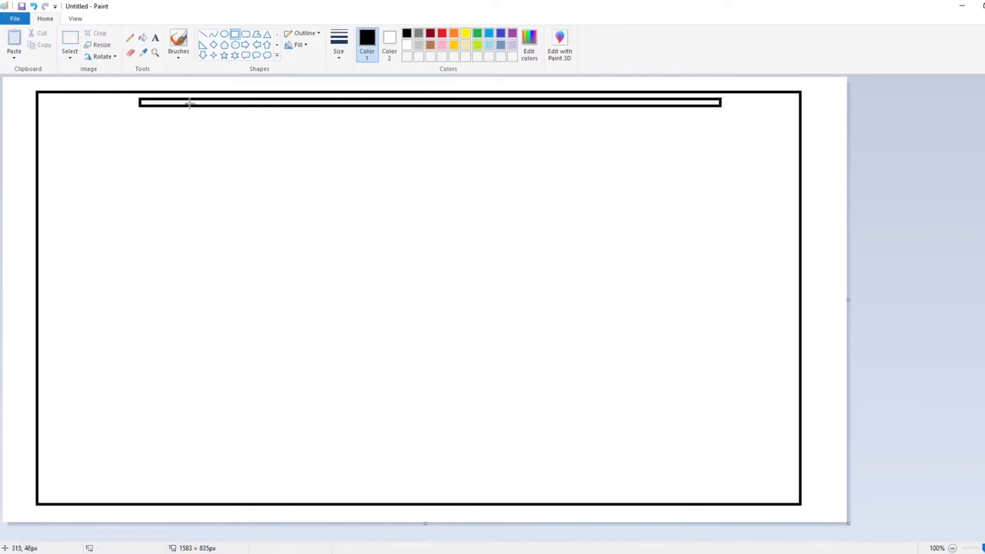
{"action": "mouse_move", "coordinate": [369, 152]}
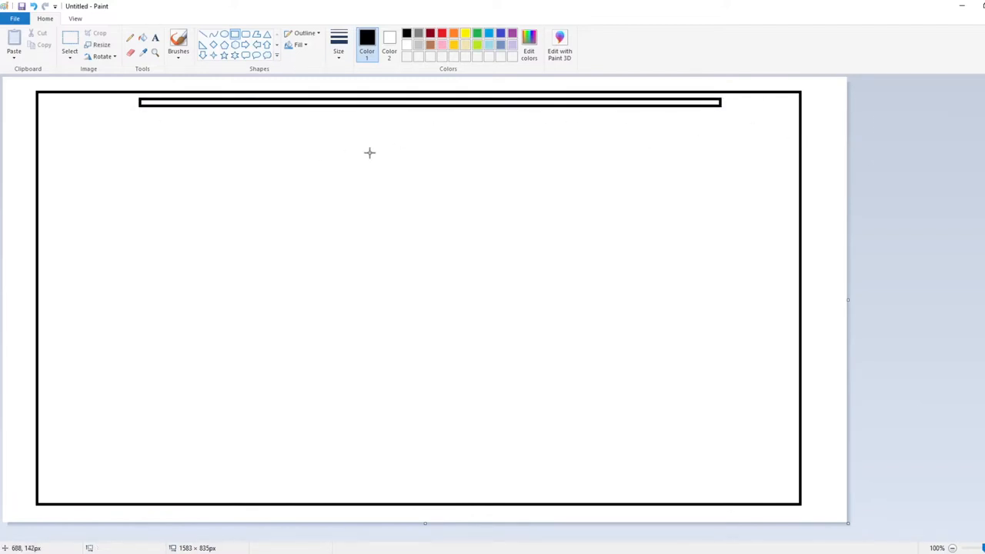
{"action": "mouse_move", "coordinate": [416, 398]}
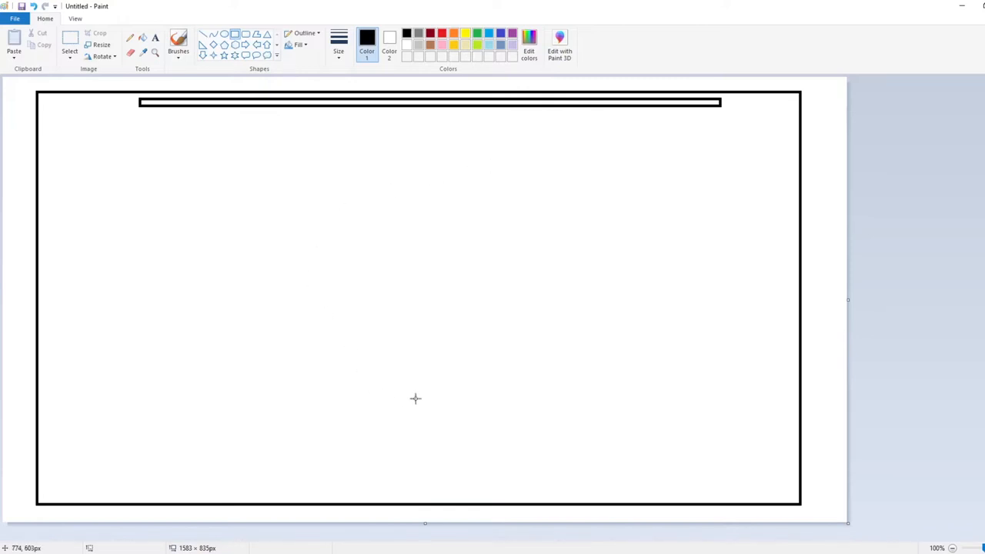
{"action": "mouse_move", "coordinate": [418, 435]}
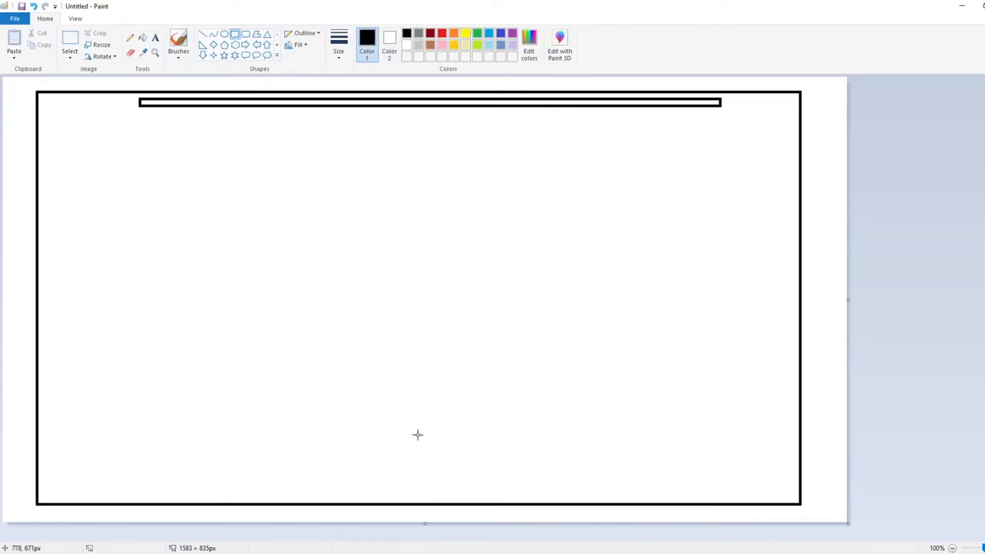
{"action": "mouse_move", "coordinate": [456, 431]}
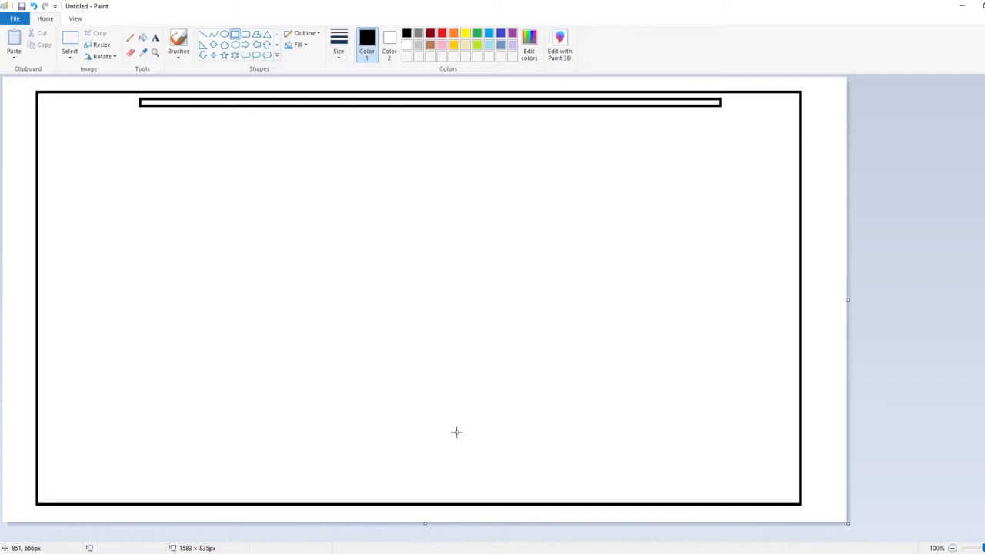
{"action": "mouse_move", "coordinate": [433, 420]}
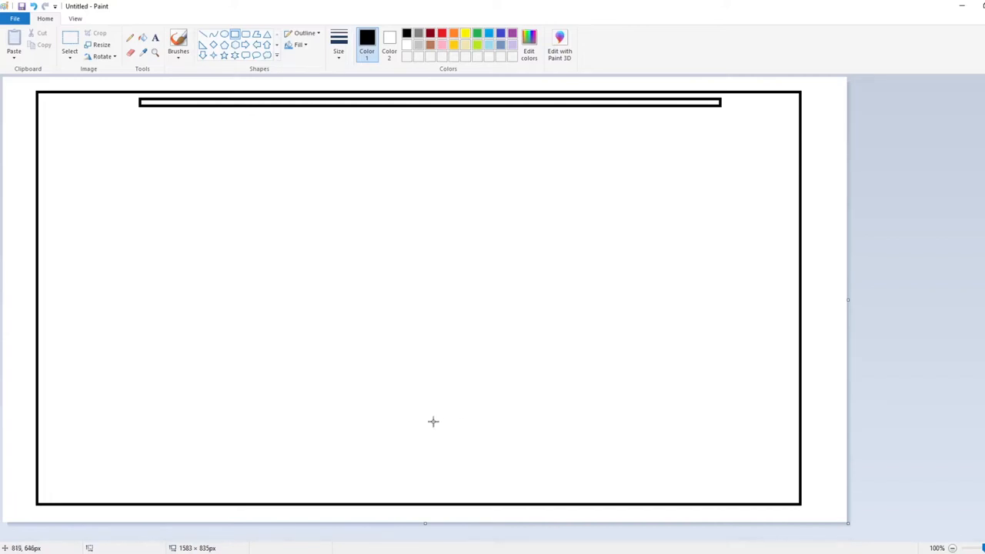
{"action": "mouse_move", "coordinate": [446, 424]}
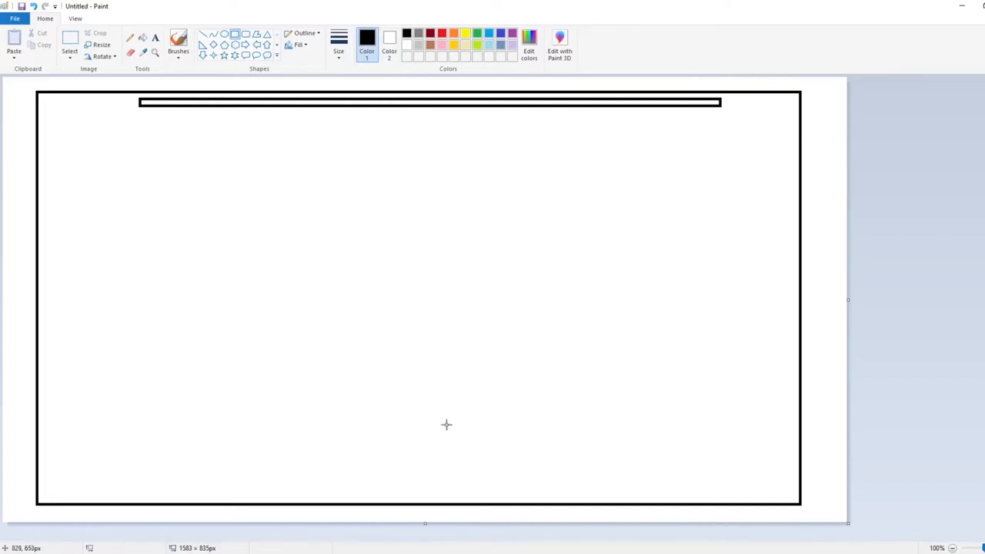
{"action": "mouse_move", "coordinate": [456, 430]}
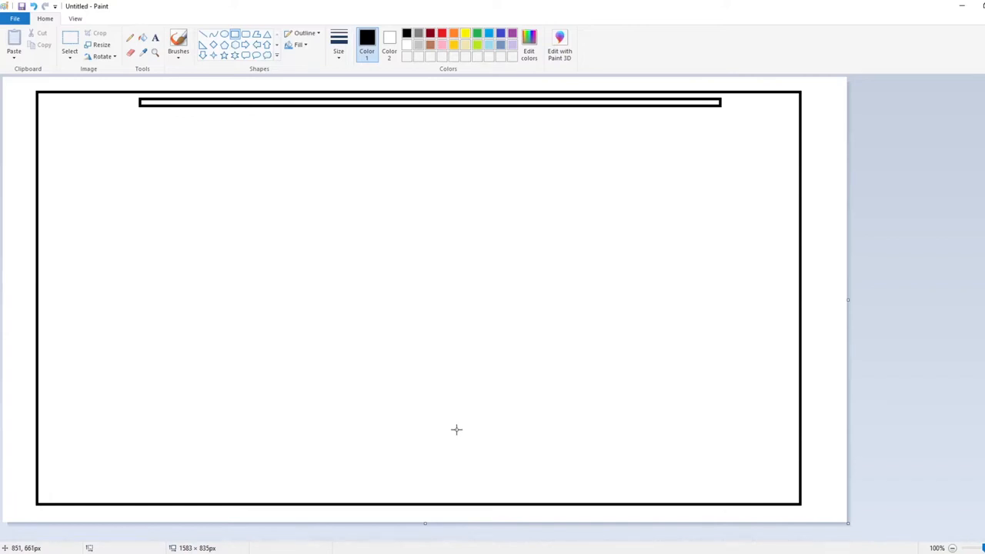
{"action": "mouse_move", "coordinate": [421, 442]}
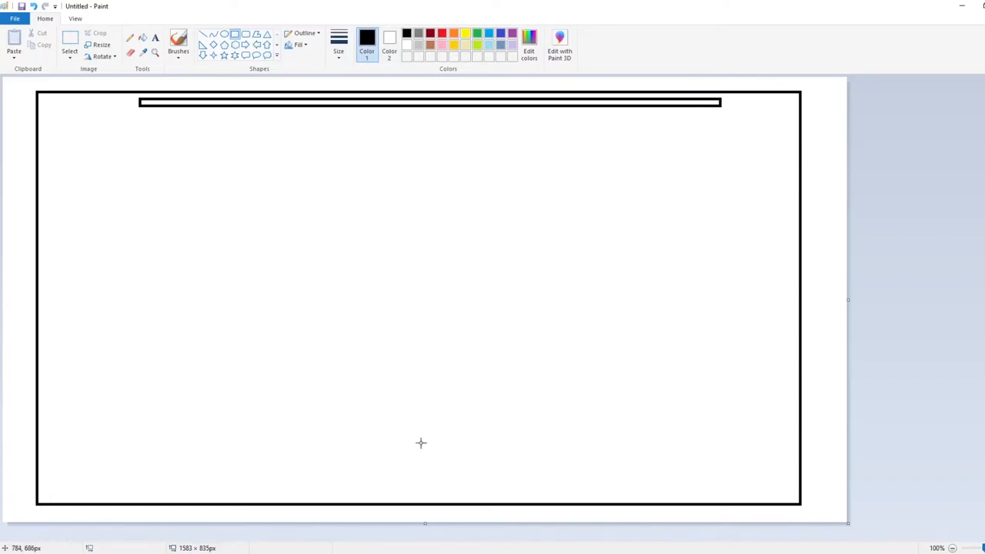
{"action": "mouse_move", "coordinate": [460, 429]}
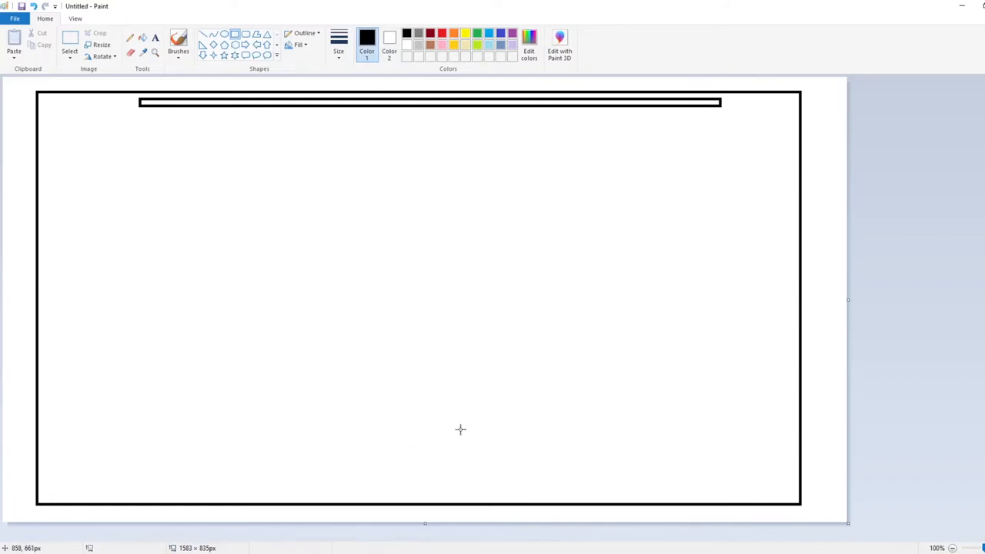
{"action": "mouse_move", "coordinate": [462, 426]}
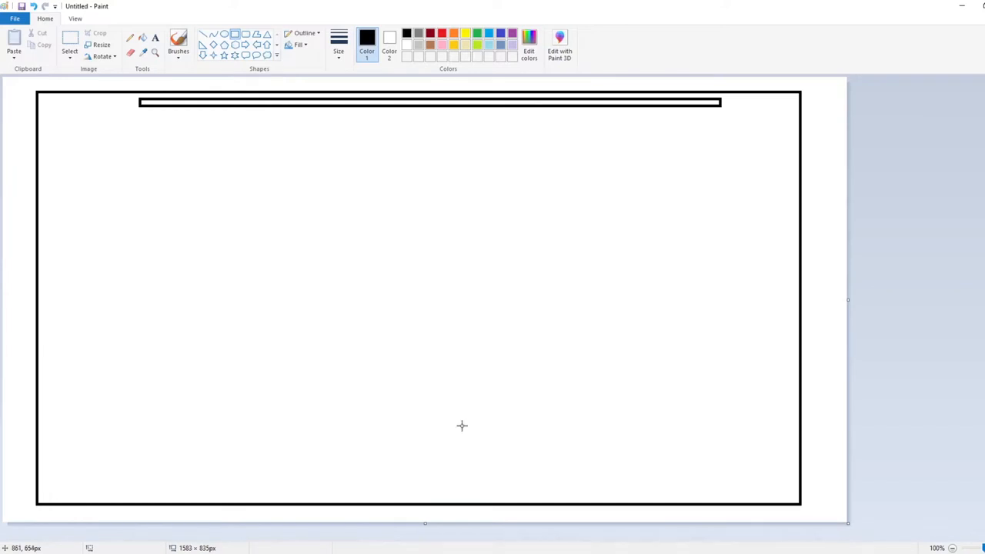
Draw a small upright black box and settle it near the bottom wall's centre
{"action": "left_click_drag", "start_coordinate": [462, 426], "coordinate": [400, 499]}
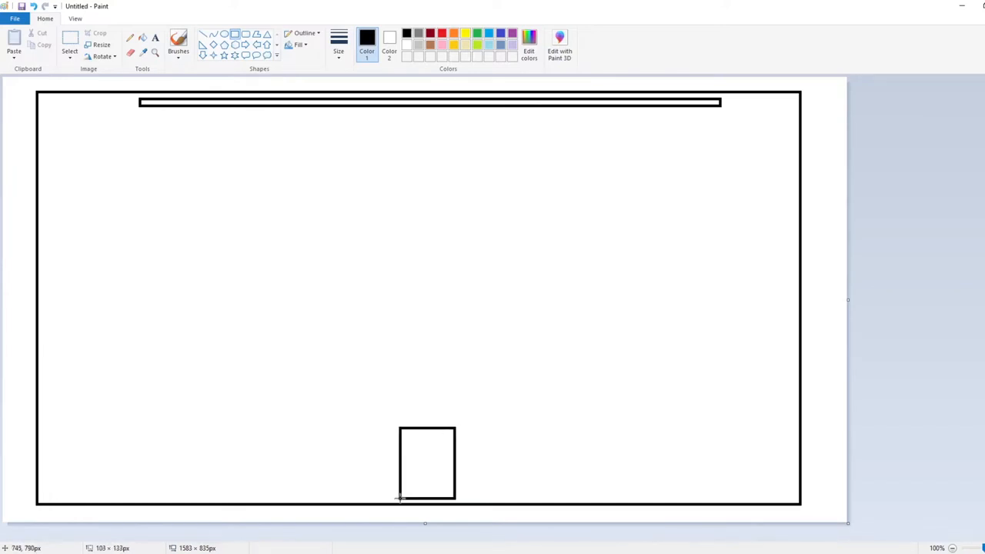
{"action": "left_click", "coordinate": [427, 462]}
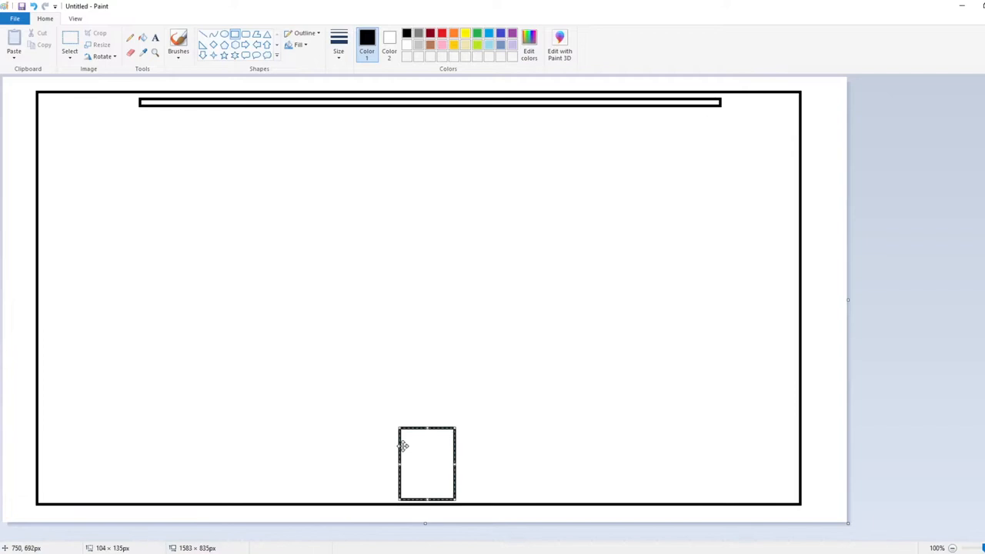
{"action": "left_click_drag", "start_coordinate": [426, 462], "coordinate": [597, 452]}
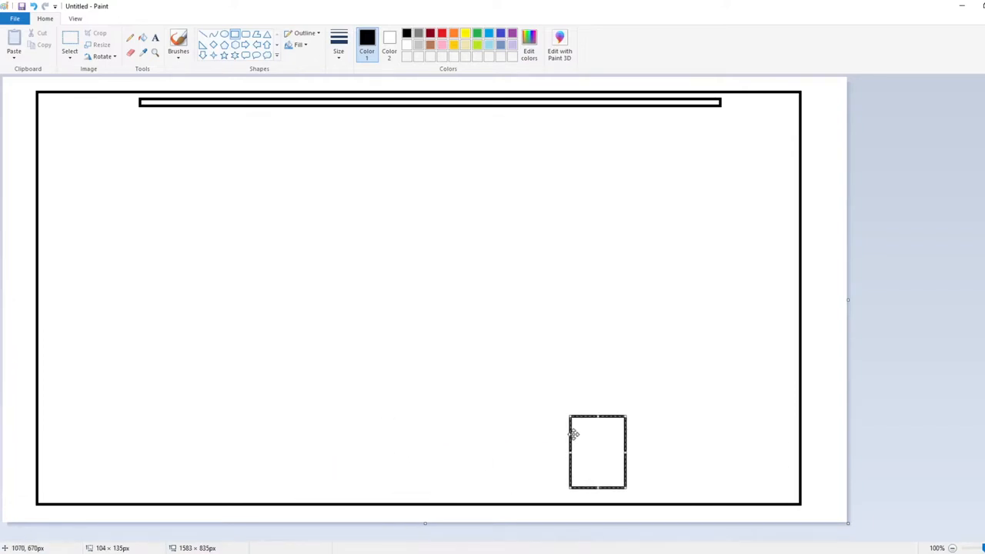
{"action": "left_click_drag", "start_coordinate": [597, 452], "coordinate": [506, 456]}
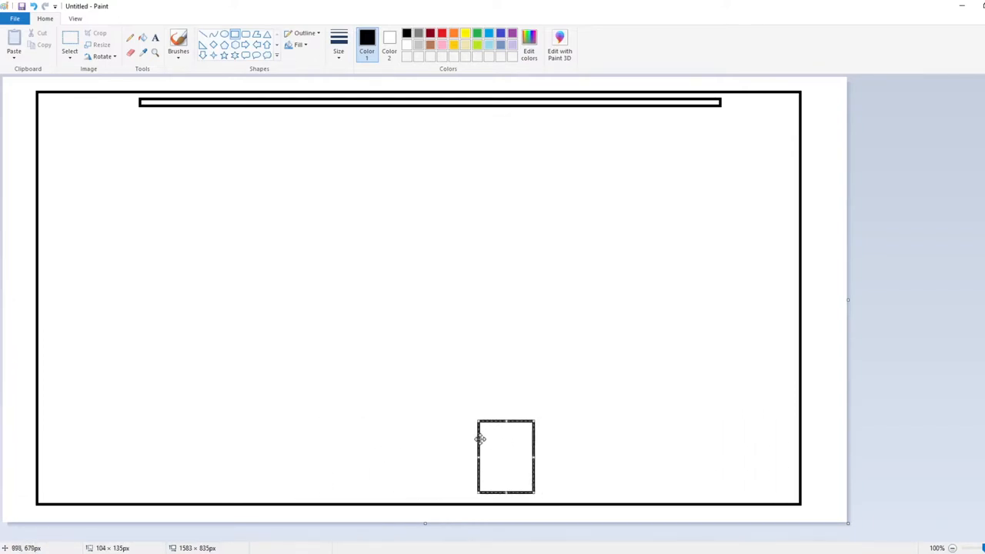
{"action": "left_click_drag", "start_coordinate": [505, 456], "coordinate": [409, 462]}
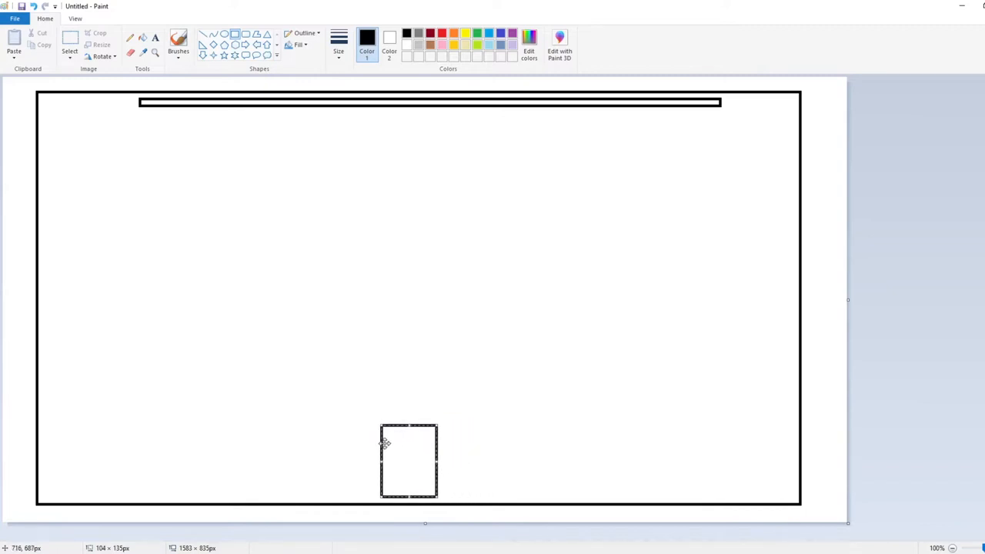
{"action": "left_click_drag", "start_coordinate": [385, 443], "coordinate": [392, 440]}
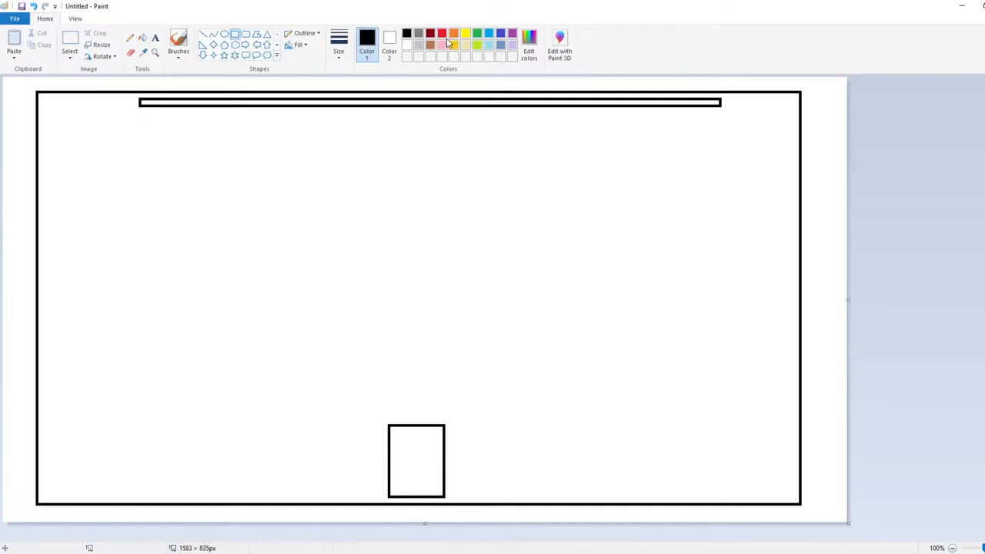
{"action": "mouse_move", "coordinate": [541, 192]}
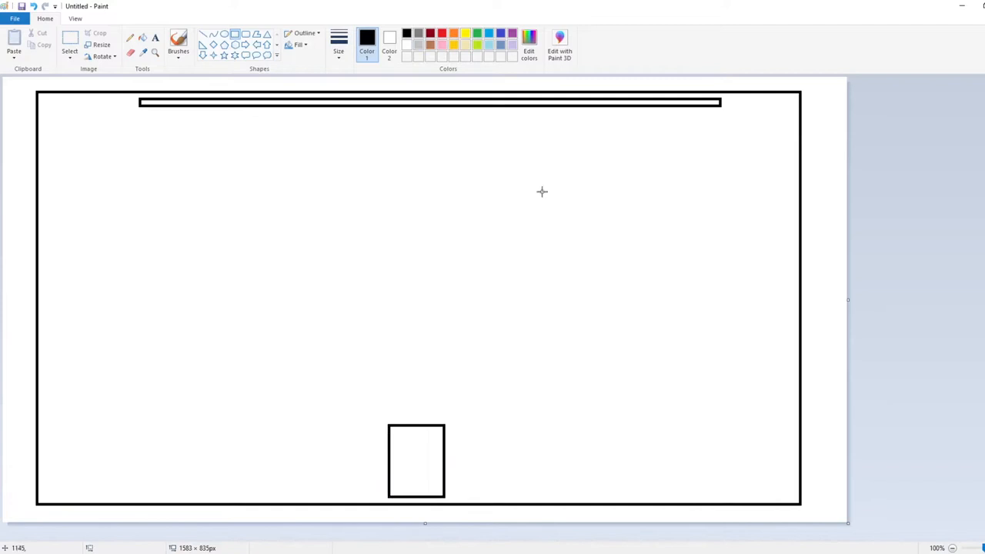
{"action": "mouse_move", "coordinate": [137, 345]}
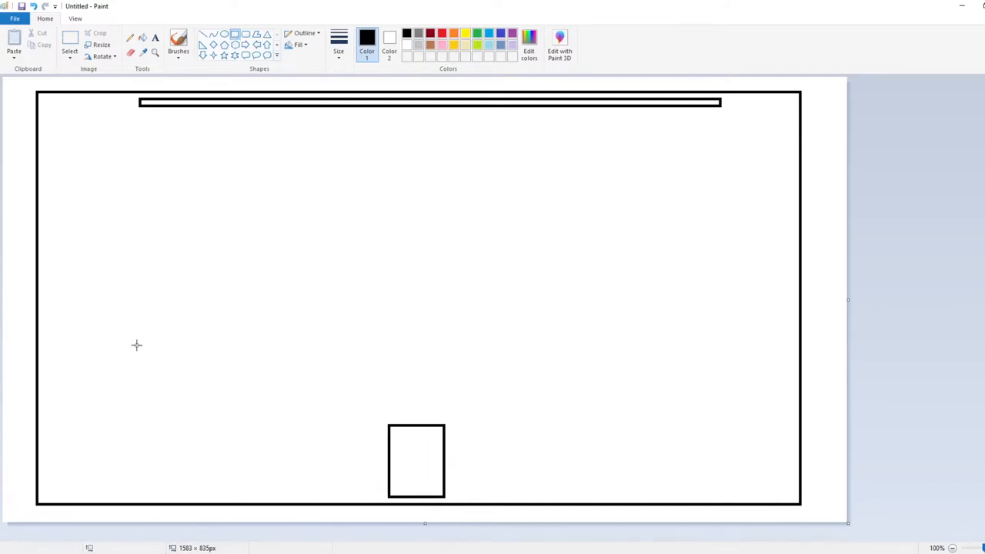
Draw a wide red couch rectangle across the lower room, overlapping the black box
{"action": "left_click", "coordinate": [441, 33]}
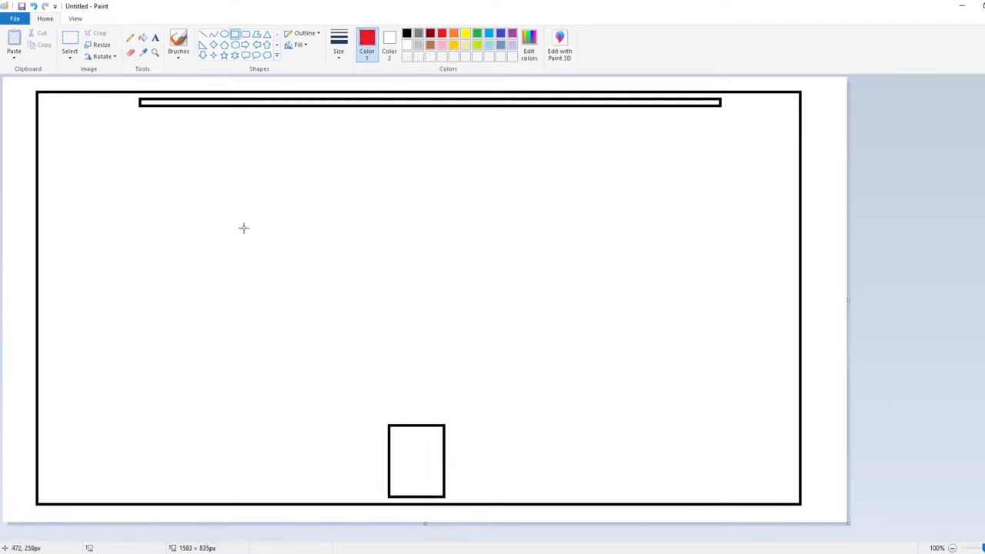
{"action": "left_click_drag", "start_coordinate": [164, 358], "coordinate": [716, 418]}
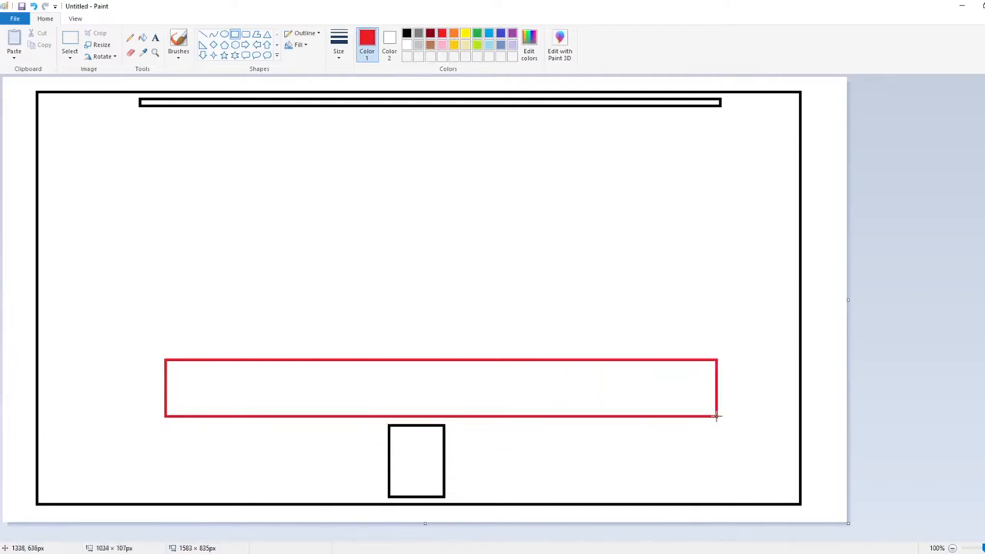
{"action": "left_click_drag", "start_coordinate": [715, 416], "coordinate": [650, 473]}
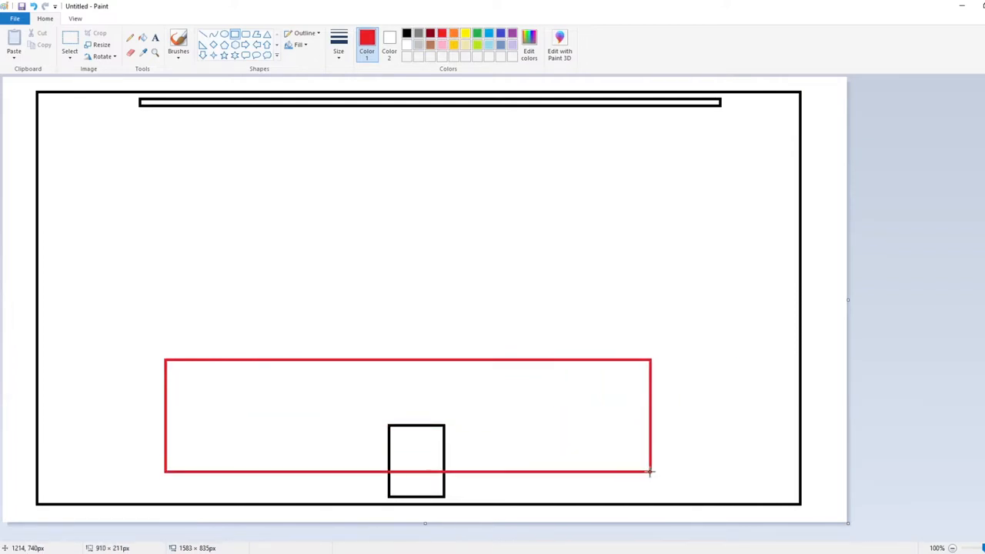
{"action": "left_click_drag", "start_coordinate": [650, 472], "coordinate": [673, 483]}
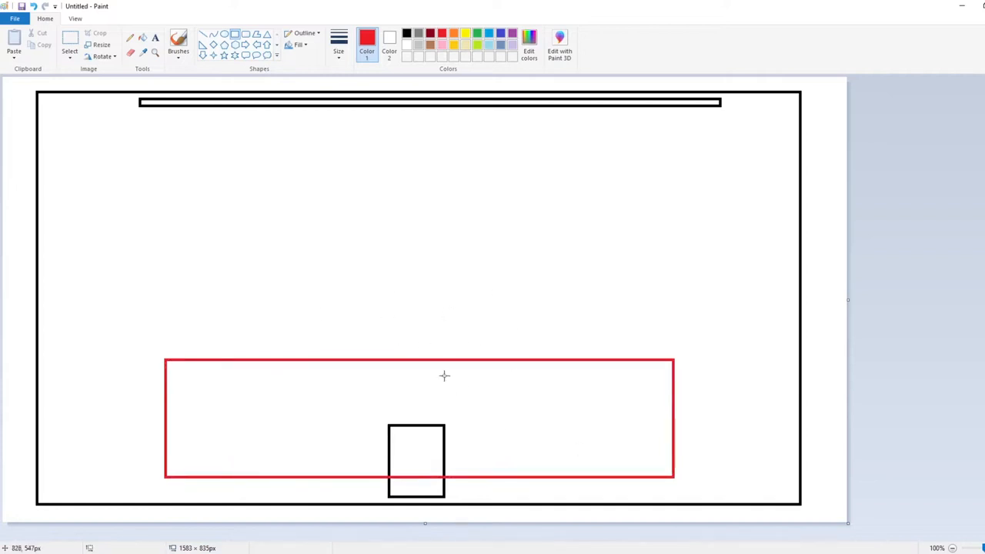
{"action": "mouse_move", "coordinate": [242, 6]}
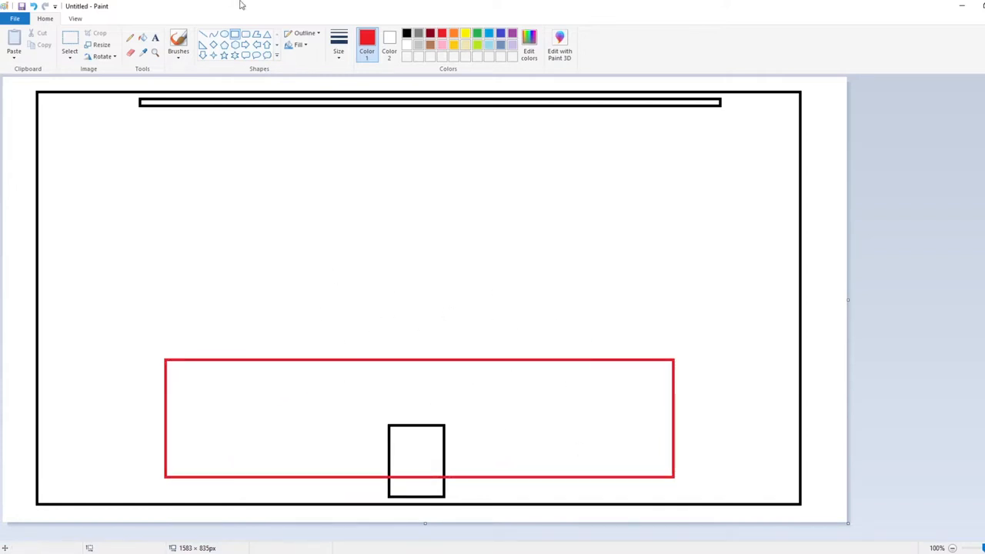
{"action": "left_click", "coordinate": [223, 34]}
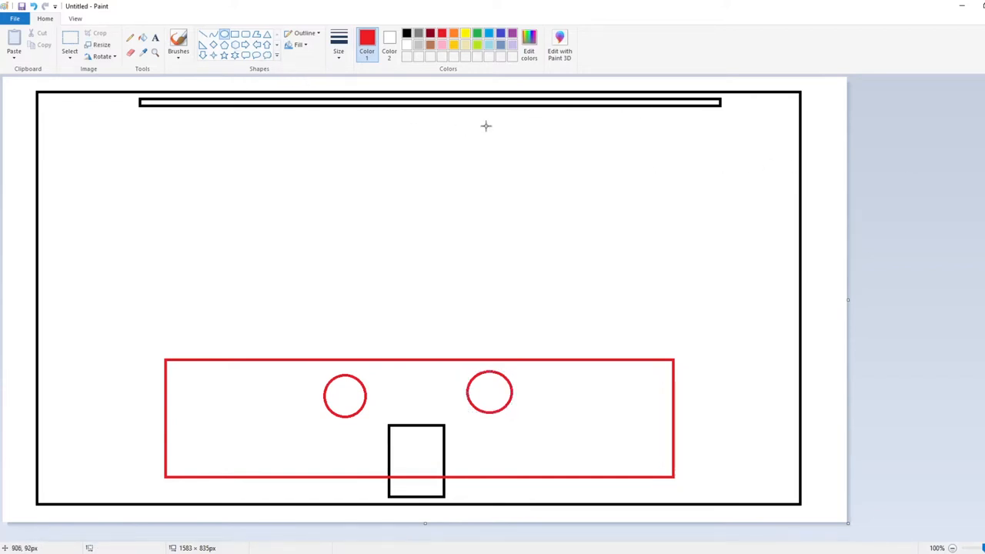
{"action": "mouse_move", "coordinate": [541, 129]}
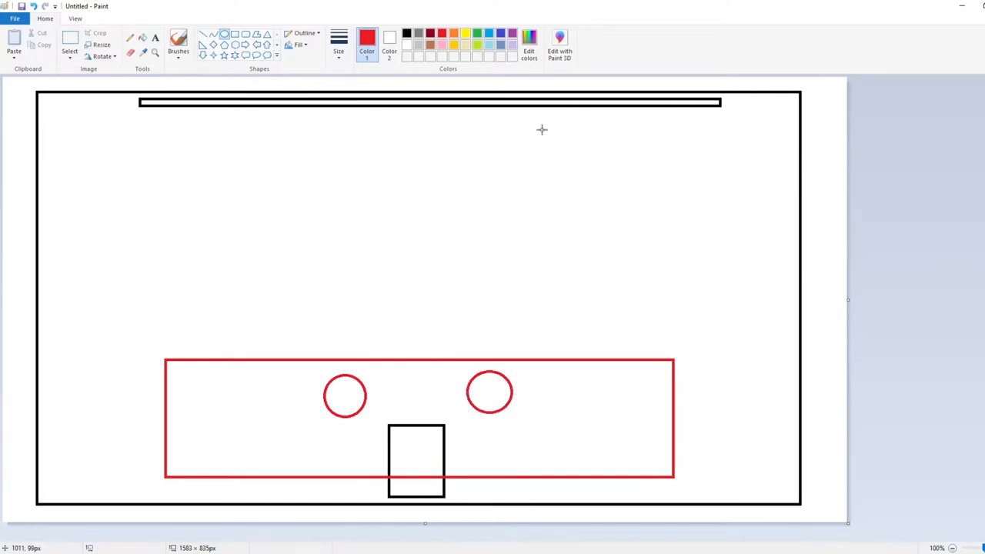
{"action": "mouse_move", "coordinate": [385, 95]}
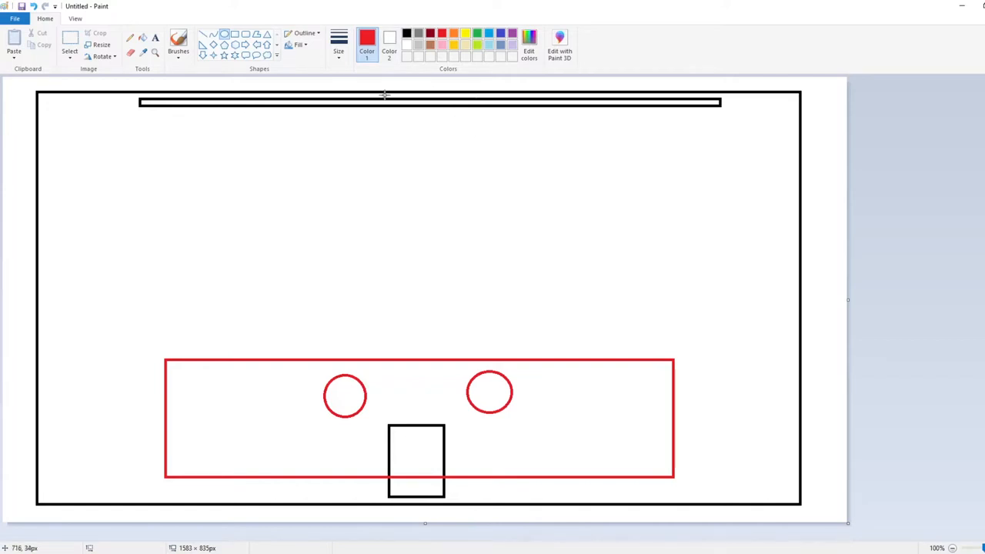
{"action": "mouse_move", "coordinate": [365, 108]}
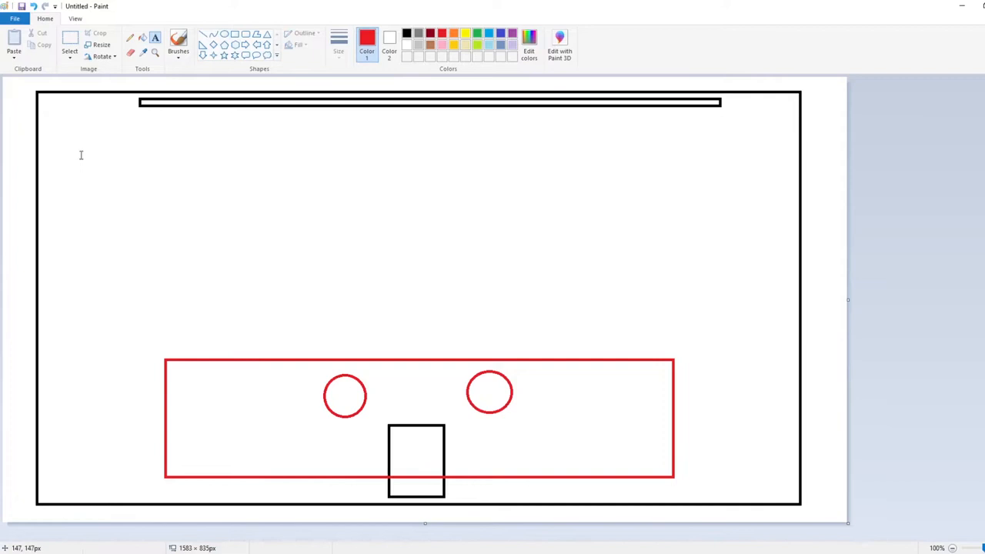
Type a red '5.1' label at top-left and brush a short underline under the 5
{"action": "type", "text": "5.1"}
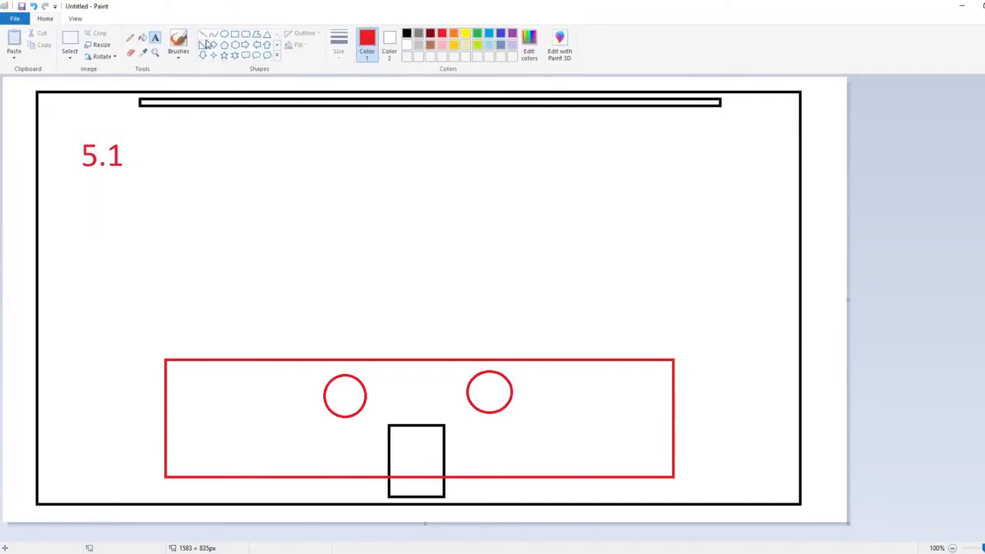
{"action": "left_click", "coordinate": [178, 42]}
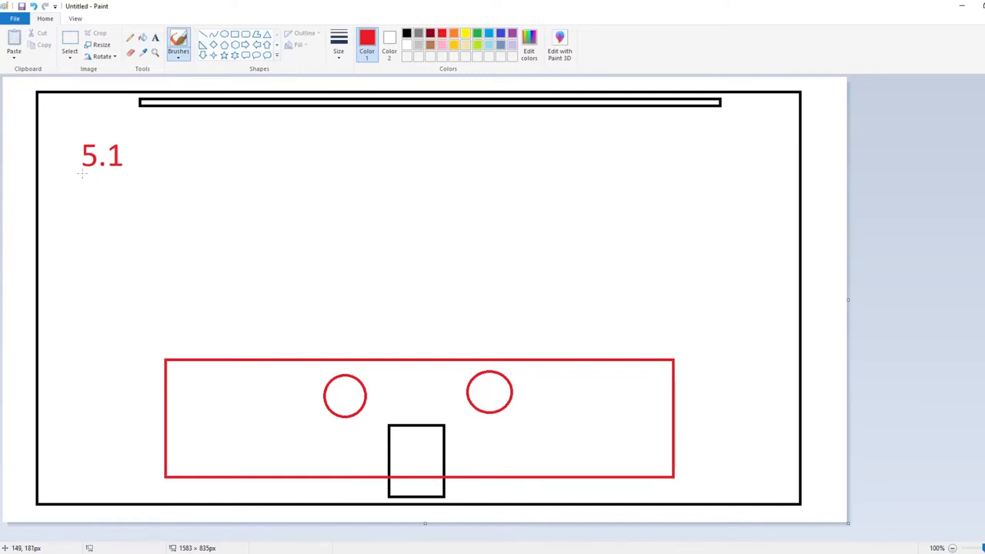
{"action": "left_click_drag", "start_coordinate": [79, 177], "coordinate": [103, 177]}
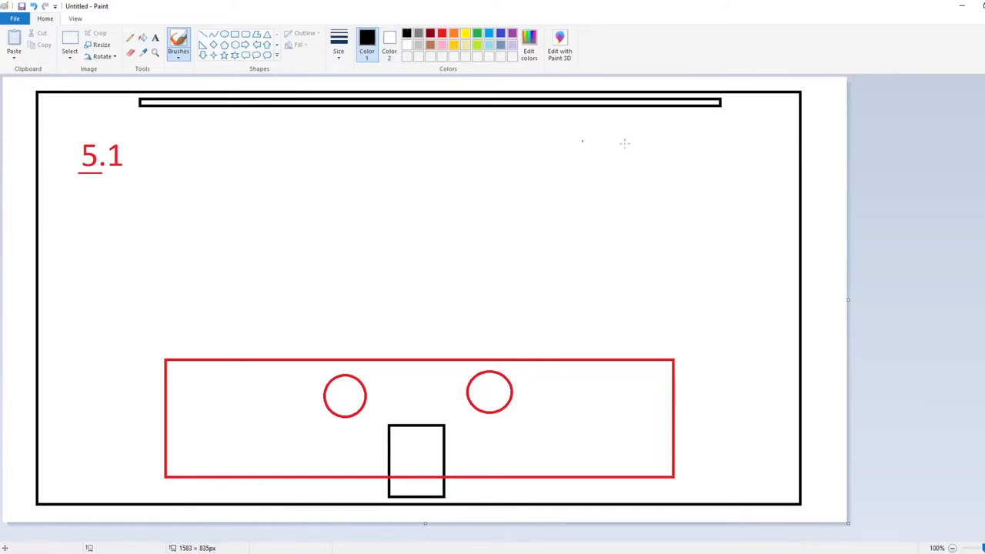
{"action": "mouse_move", "coordinate": [636, 139]}
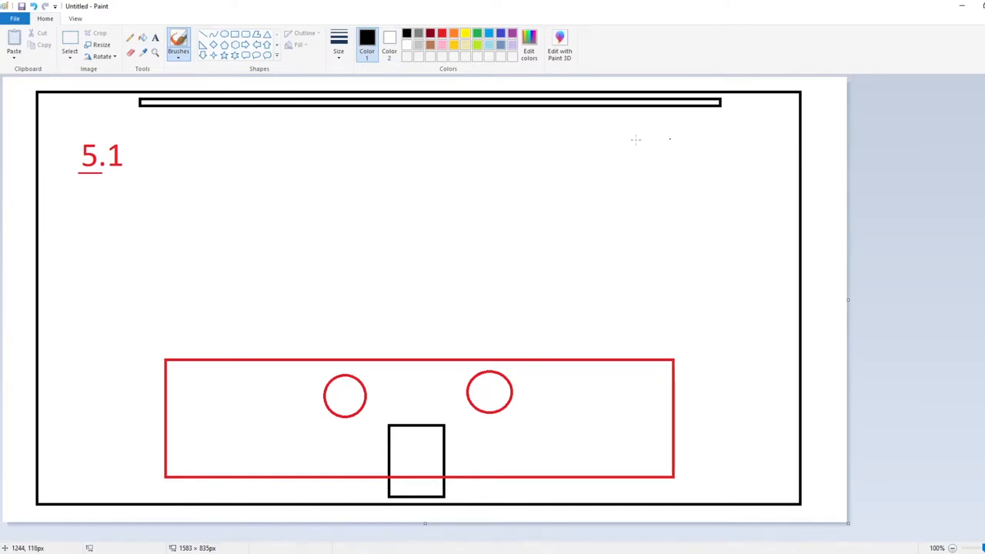
{"action": "mouse_move", "coordinate": [84, 123]}
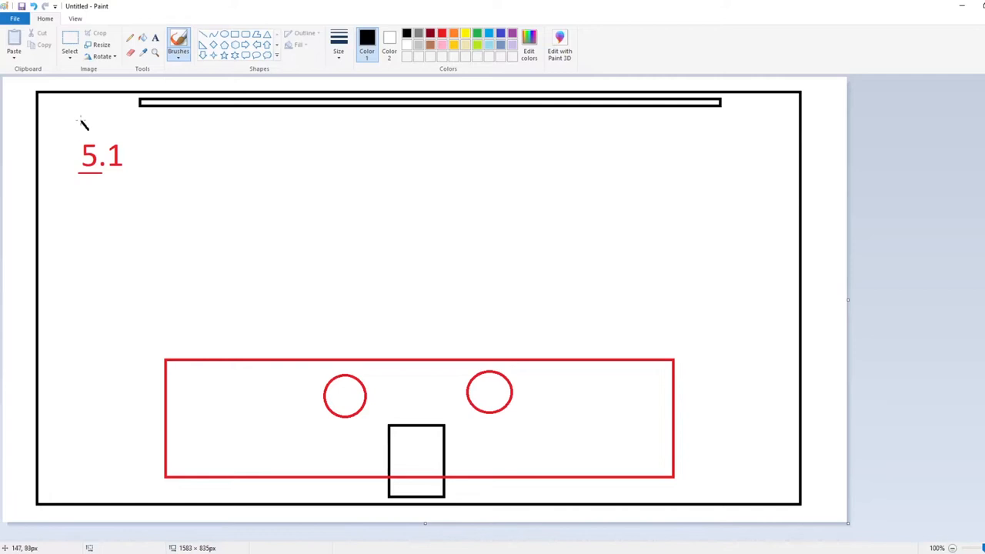
Sketch black speaker boxes in the top-left and bottom-left room corners
{"action": "left_click_drag", "start_coordinate": [73, 100], "coordinate": [115, 131]}
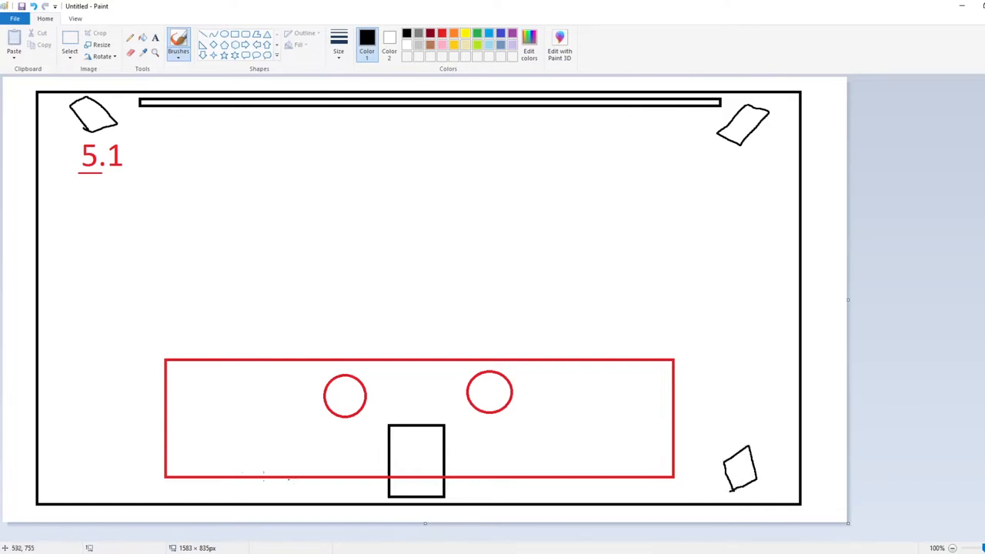
{"action": "left_click_drag", "start_coordinate": [84, 481], "coordinate": [142, 461]}
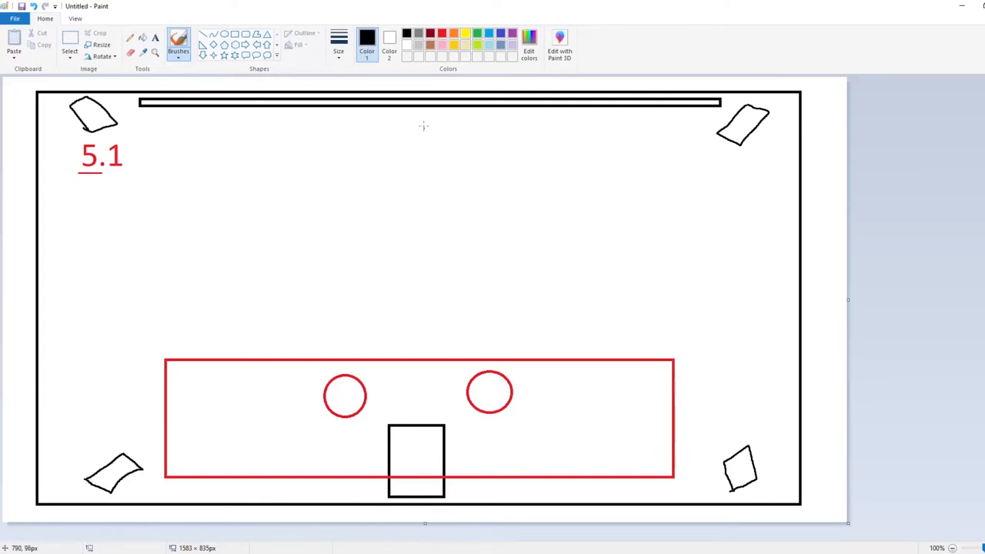
{"action": "mouse_move", "coordinate": [406, 121]}
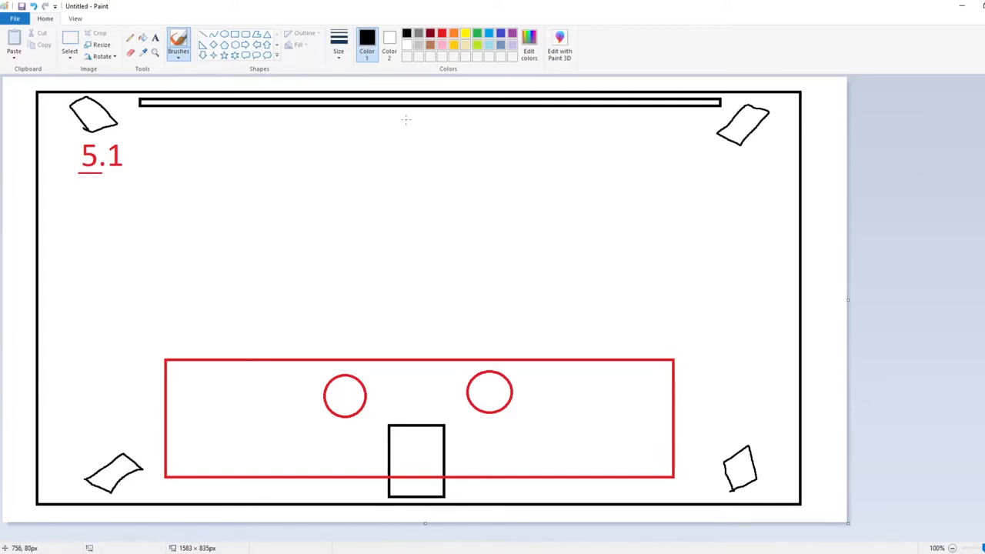
Brush a center speaker box under the screen and circle the 1 in '5.1'
{"action": "left_click_drag", "start_coordinate": [403, 123], "coordinate": [462, 123]}
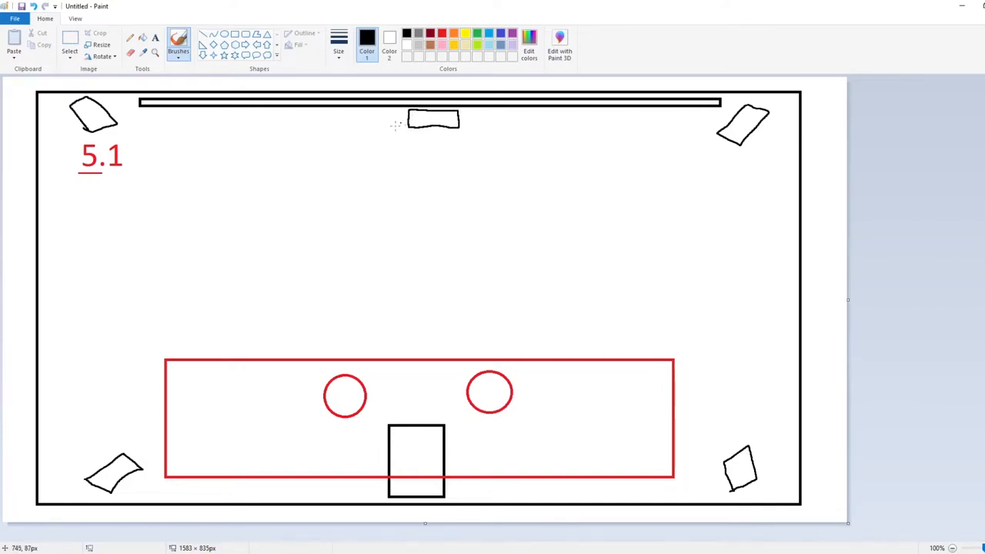
{"action": "mouse_move", "coordinate": [260, 307]}
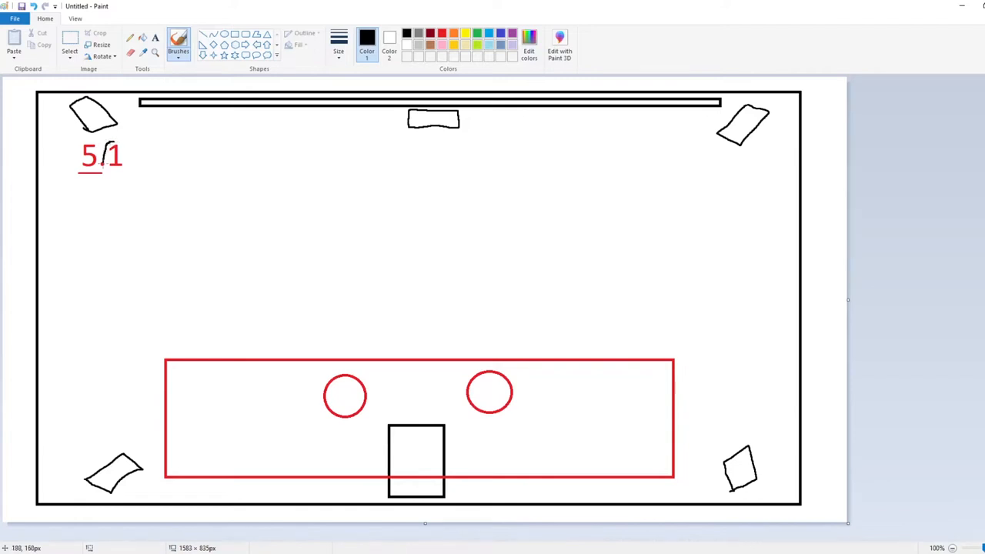
{"action": "left_click_drag", "start_coordinate": [100, 143], "coordinate": [115, 169]}
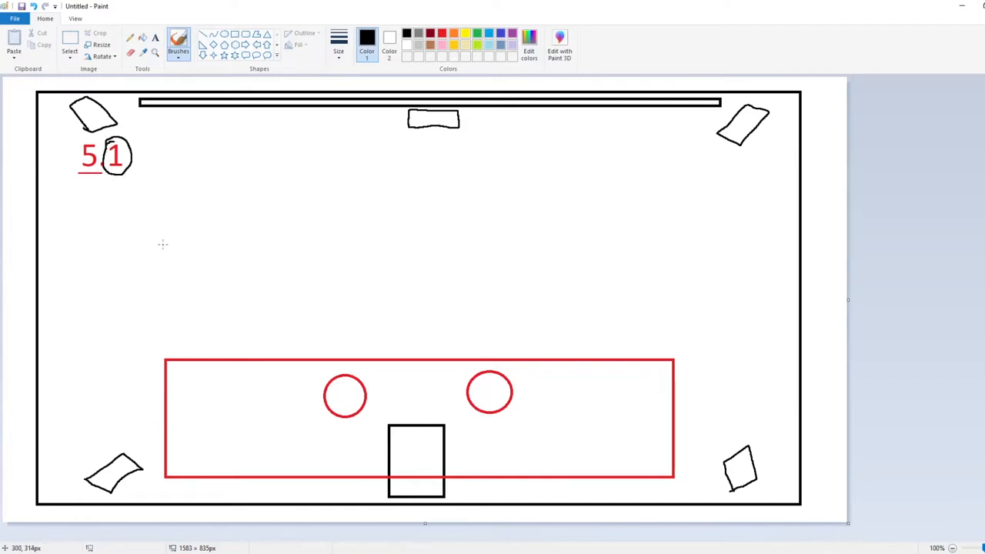
{"action": "mouse_move", "coordinate": [243, 289]}
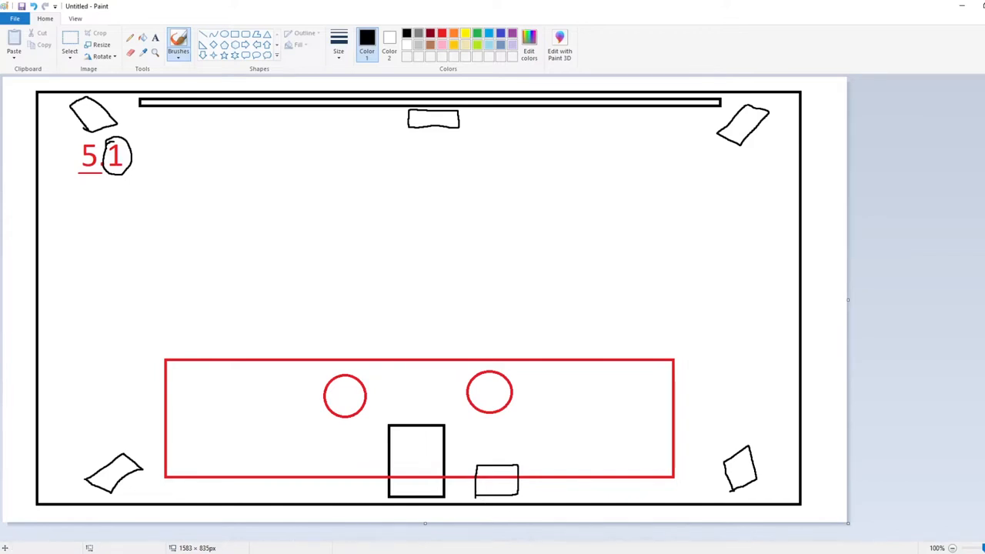
{"action": "mouse_move", "coordinate": [573, 467]}
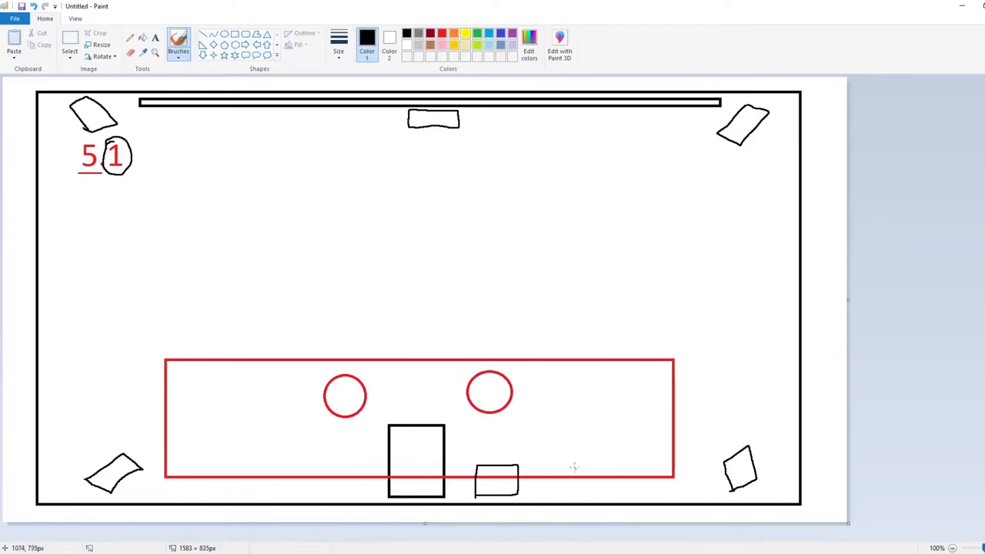
{"action": "mouse_move", "coordinate": [603, 143]}
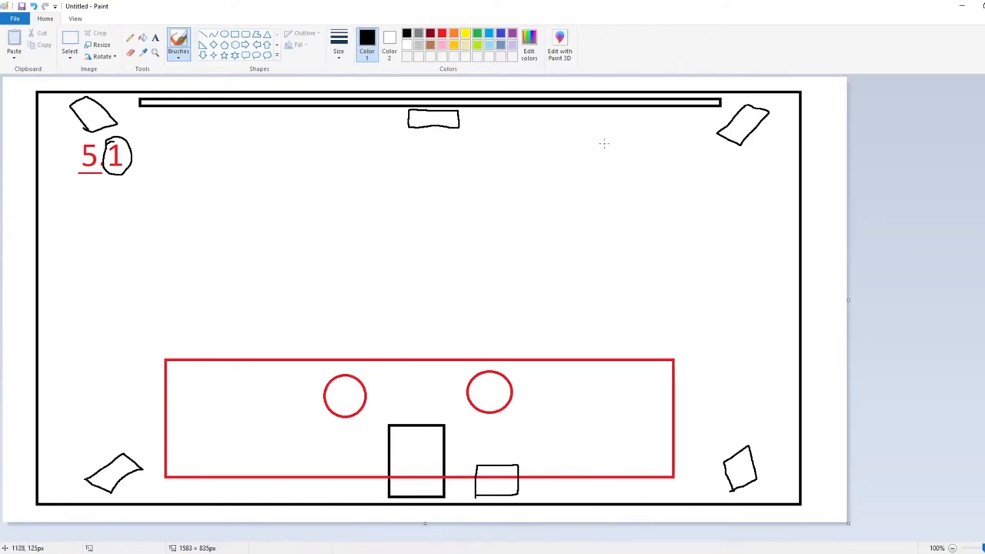
{"action": "mouse_move", "coordinate": [364, 130]}
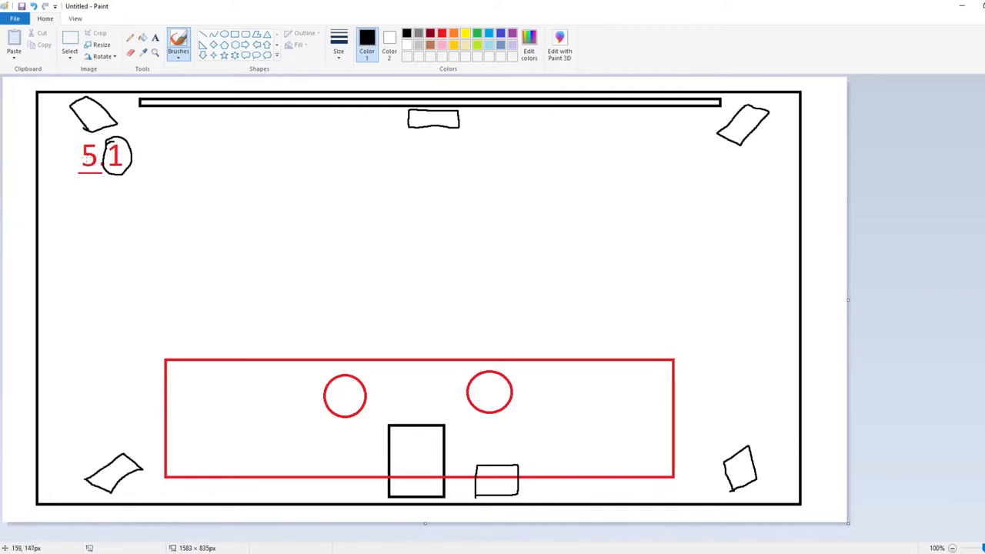
{"action": "mouse_move", "coordinate": [100, 291]}
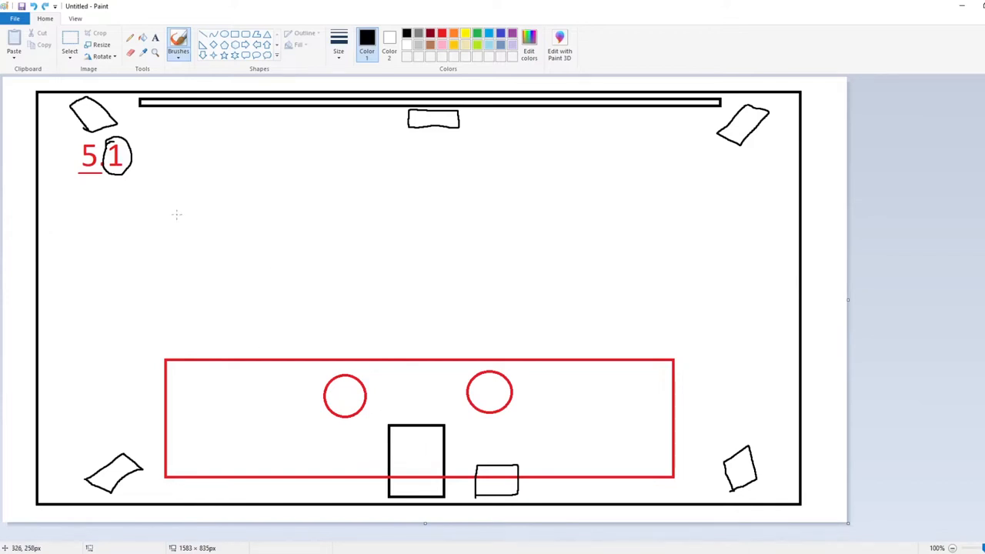
{"action": "mouse_move", "coordinate": [123, 136]}
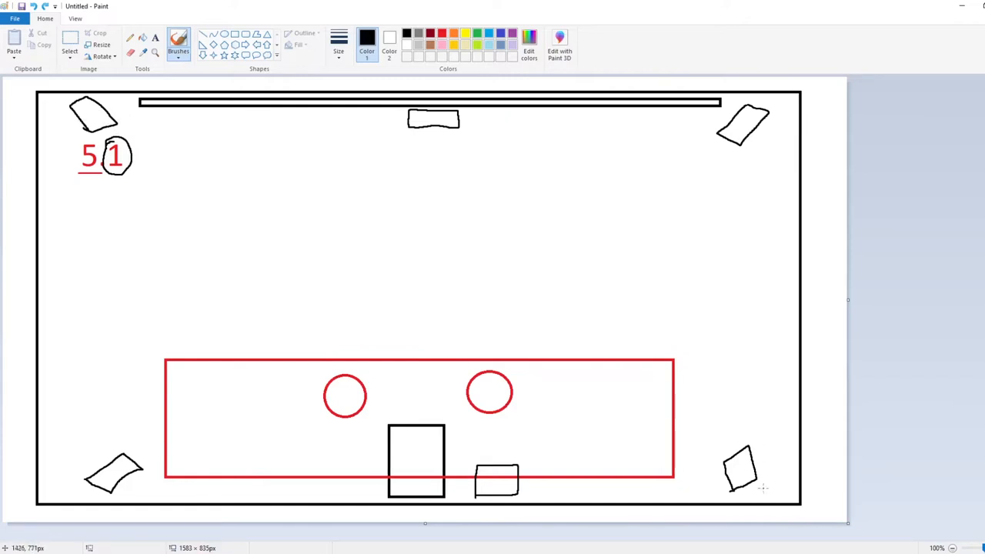
{"action": "mouse_move", "coordinate": [472, 220]}
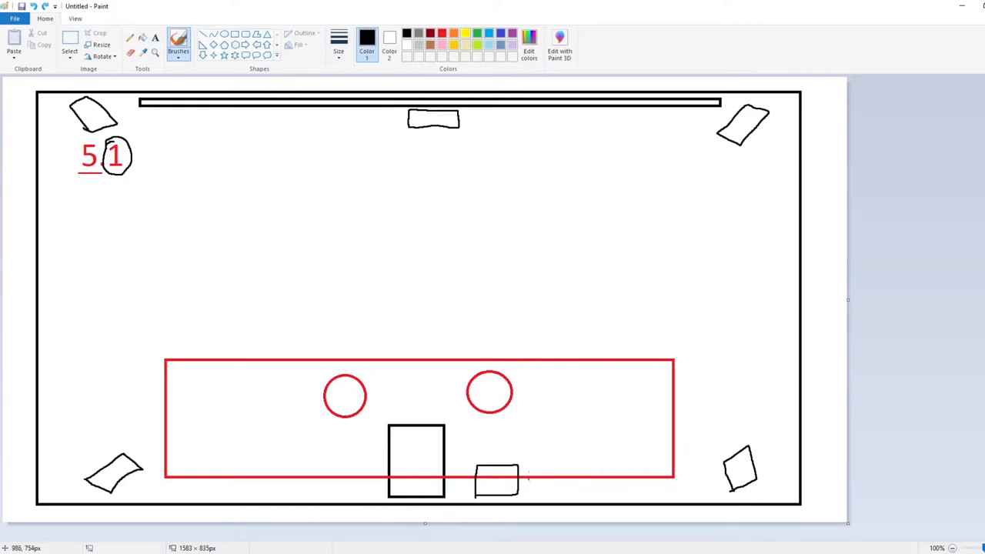
{"action": "mouse_move", "coordinate": [48, 454]}
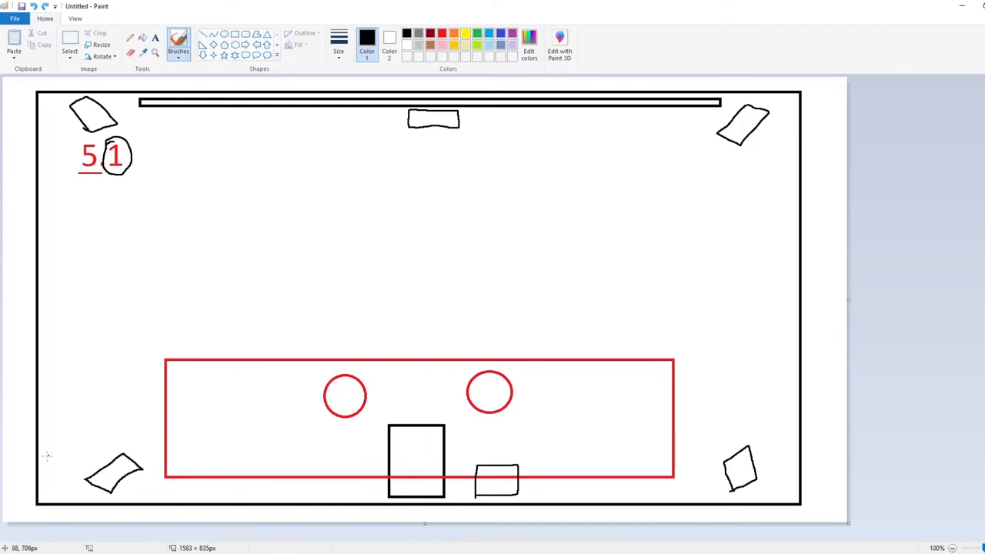
{"action": "mouse_move", "coordinate": [561, 445]}
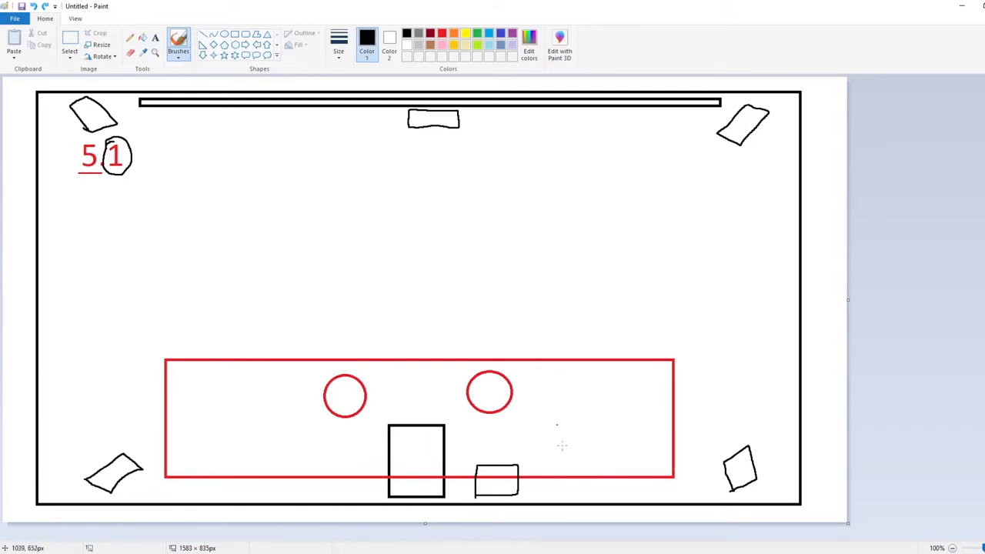
{"action": "mouse_move", "coordinate": [492, 454]}
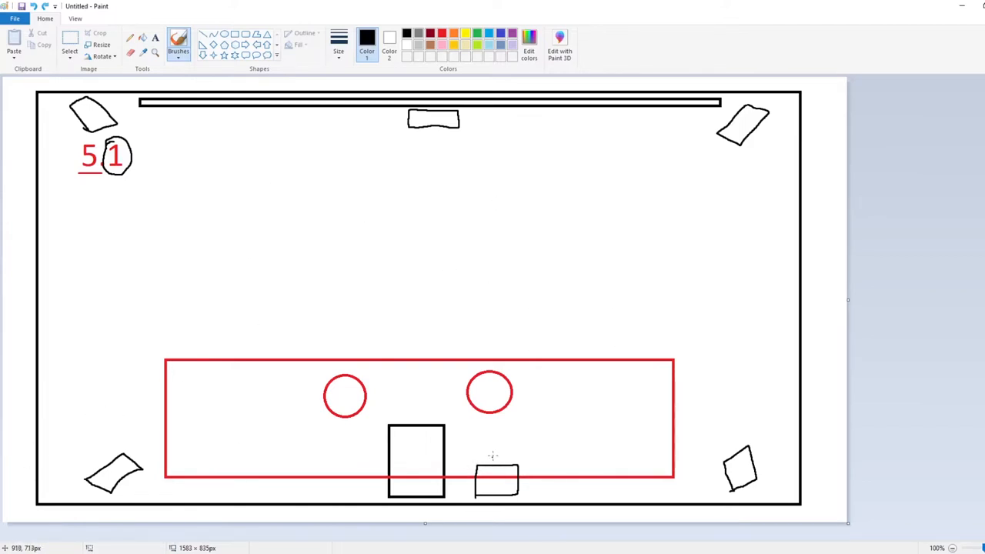
{"action": "mouse_move", "coordinate": [526, 469]}
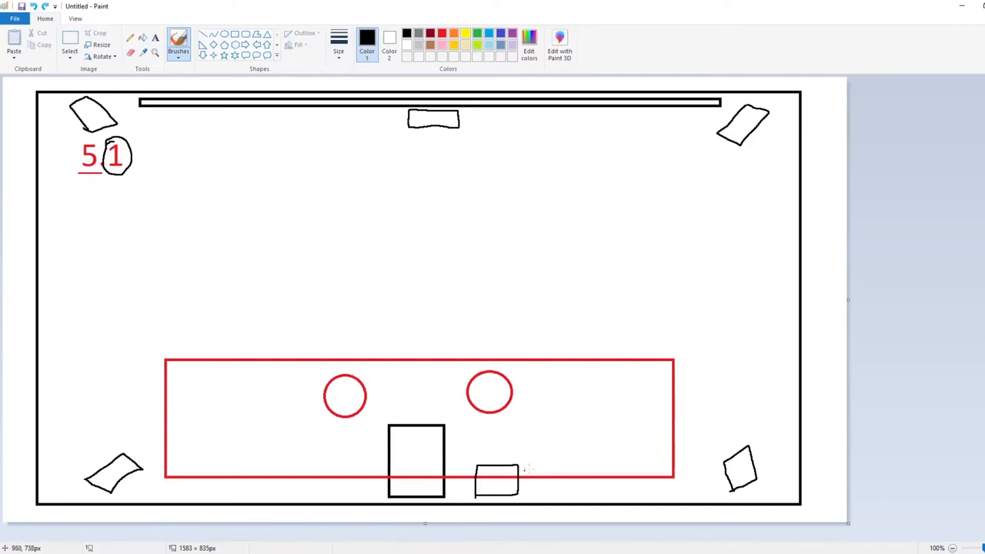
{"action": "mouse_move", "coordinate": [435, 262]}
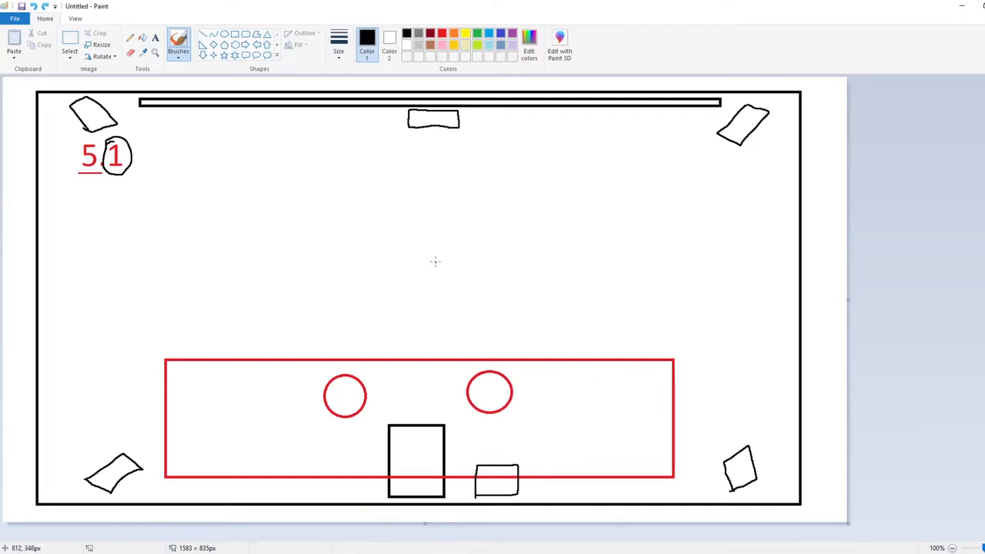
{"action": "mouse_move", "coordinate": [432, 160]}
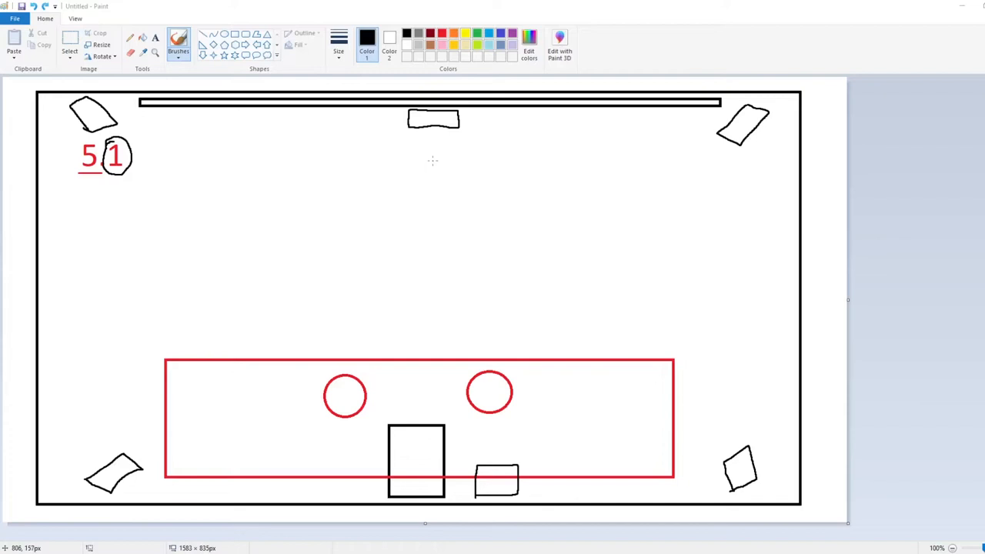
{"action": "mouse_move", "coordinate": [385, 137]}
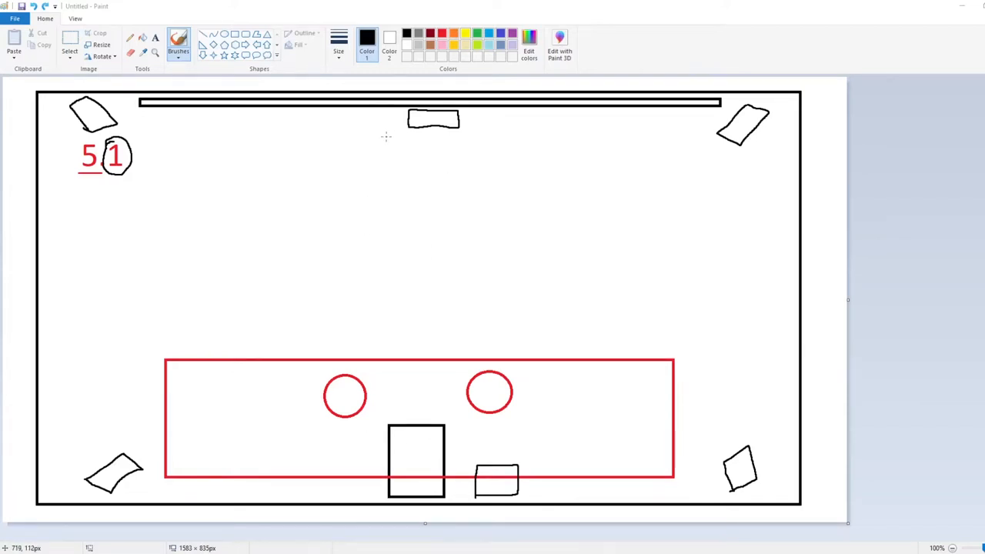
{"action": "mouse_move", "coordinate": [407, 140]}
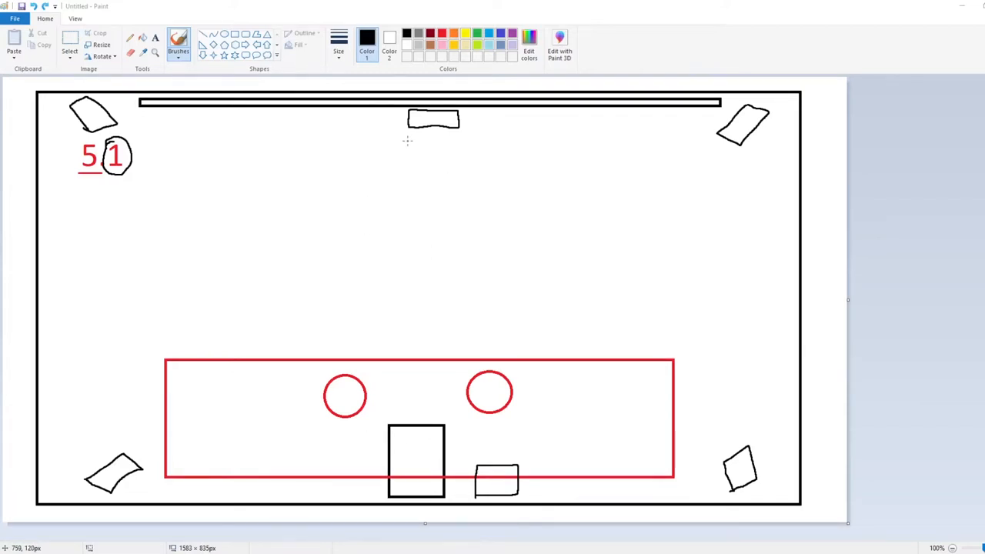
{"action": "mouse_move", "coordinate": [414, 158]}
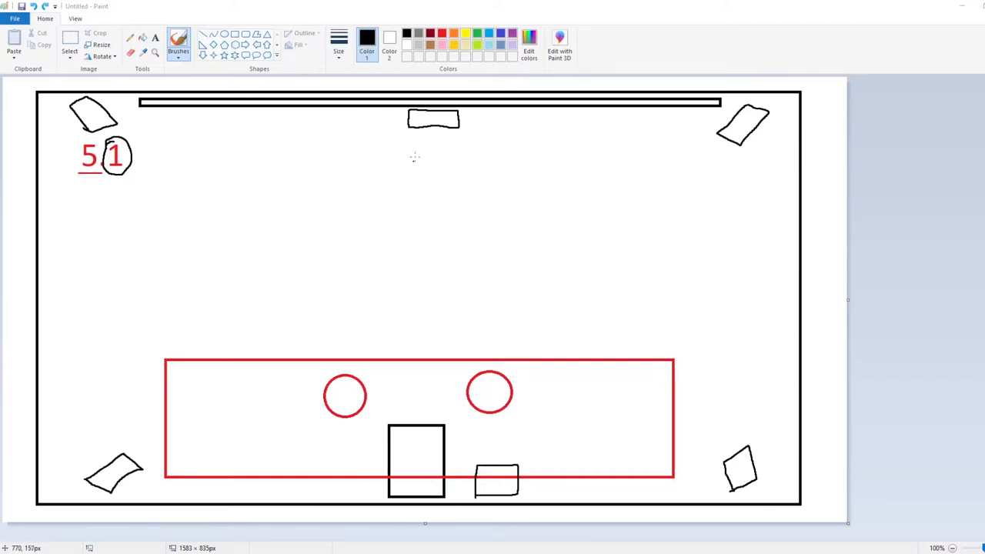
{"action": "mouse_move", "coordinate": [467, 186]}
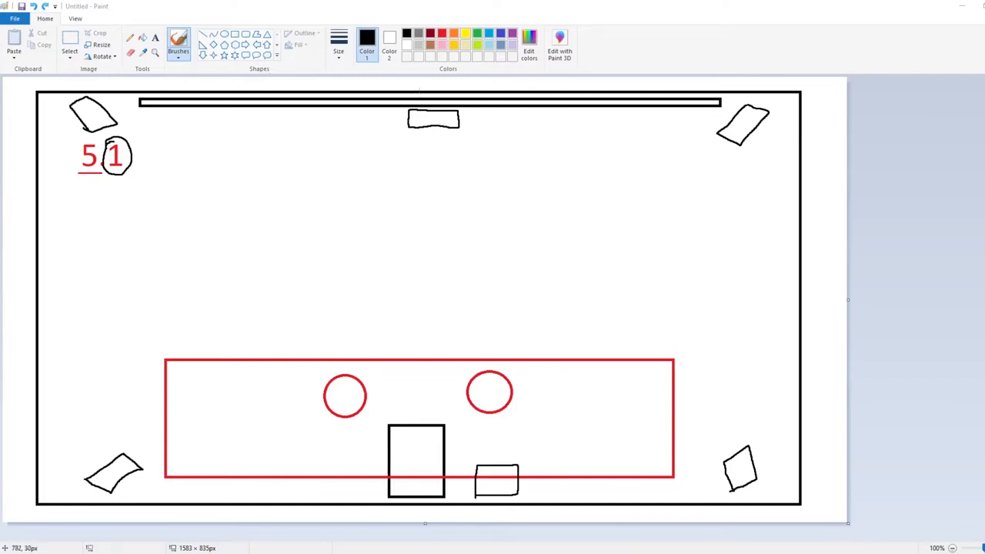
Draw a light-blue projector rectangle directly beneath the center speaker
{"action": "left_click_drag", "start_coordinate": [387, 127], "coordinate": [476, 159]}
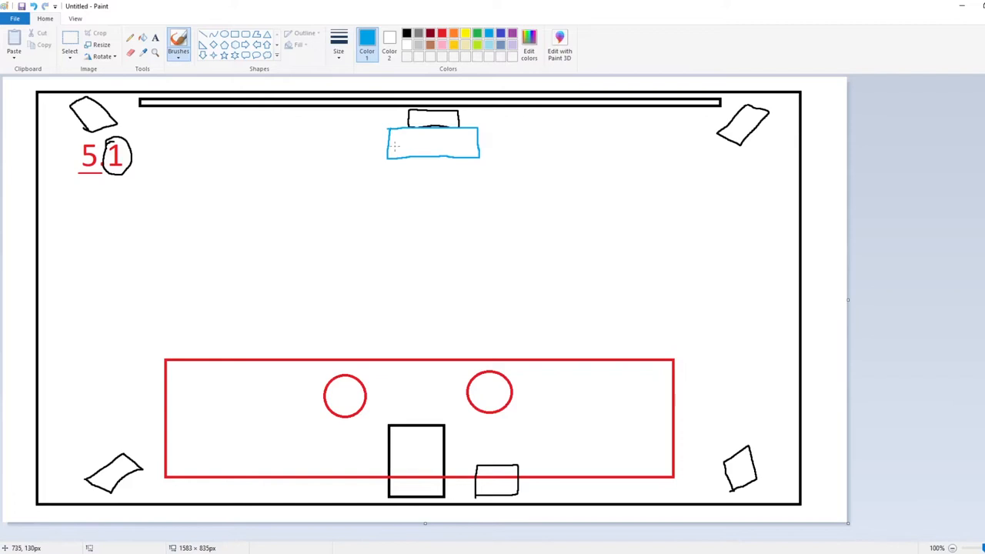
{"action": "mouse_move", "coordinate": [719, 179]}
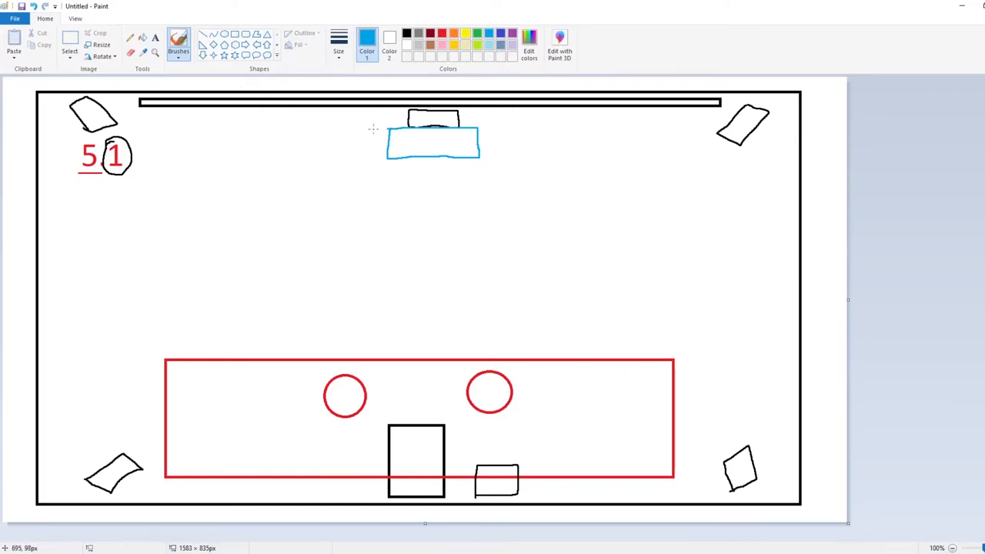
{"action": "mouse_move", "coordinate": [512, 138]}
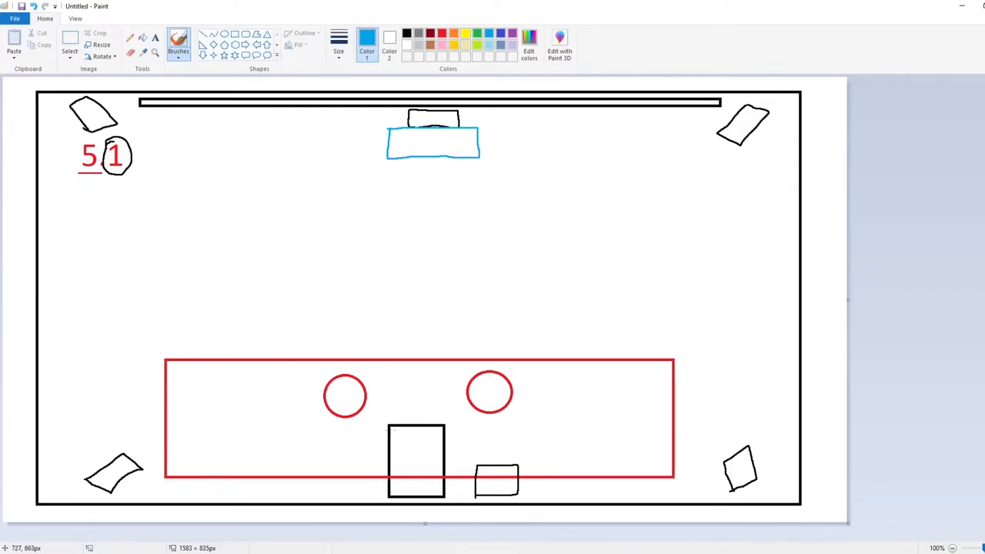
{"action": "mouse_move", "coordinate": [381, 461]}
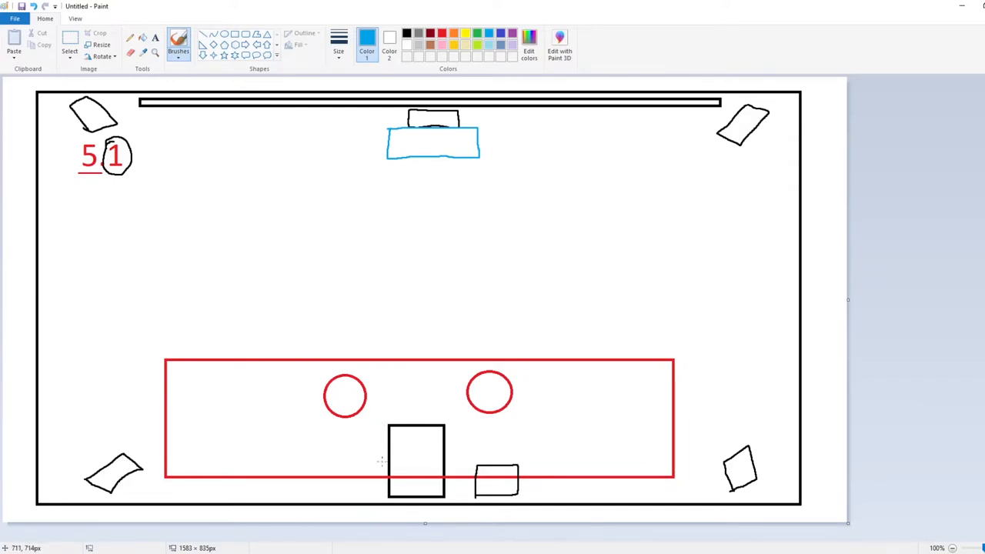
{"action": "mouse_move", "coordinate": [380, 420]}
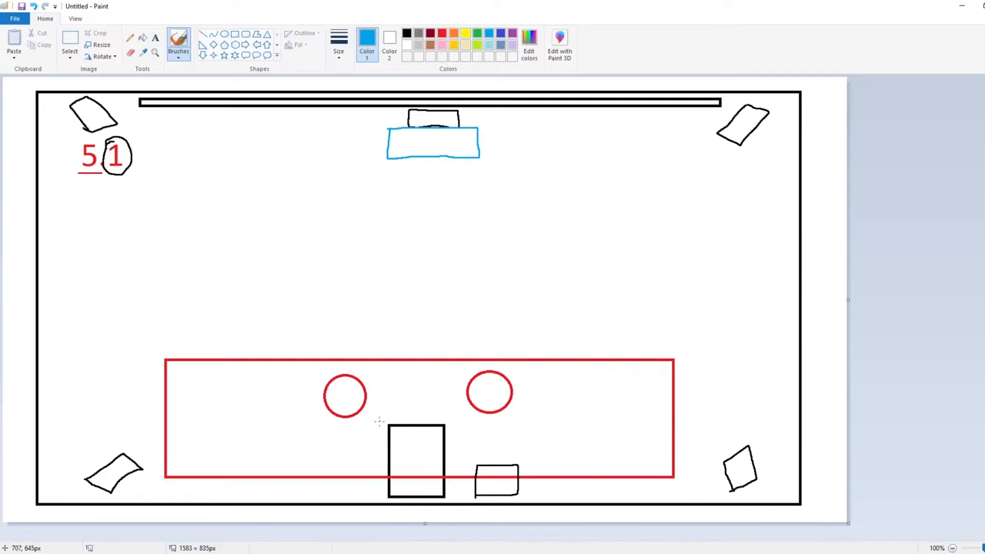